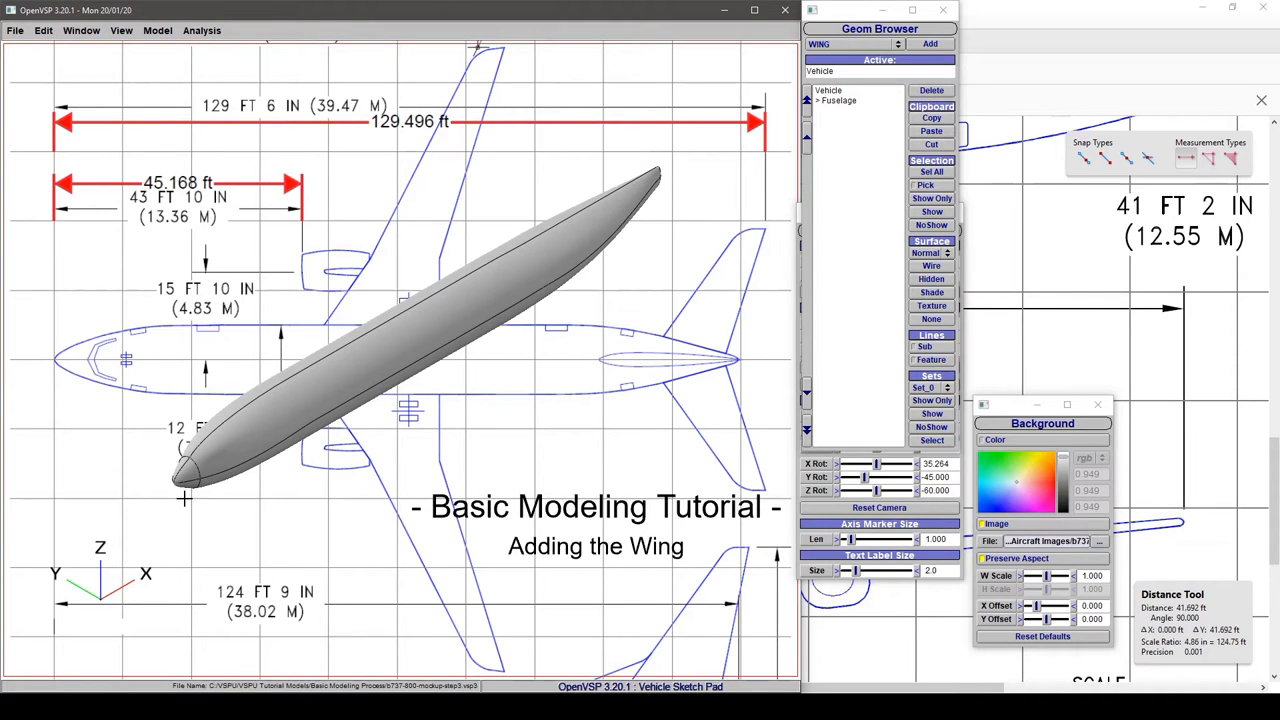
mouse_move(868, 238)
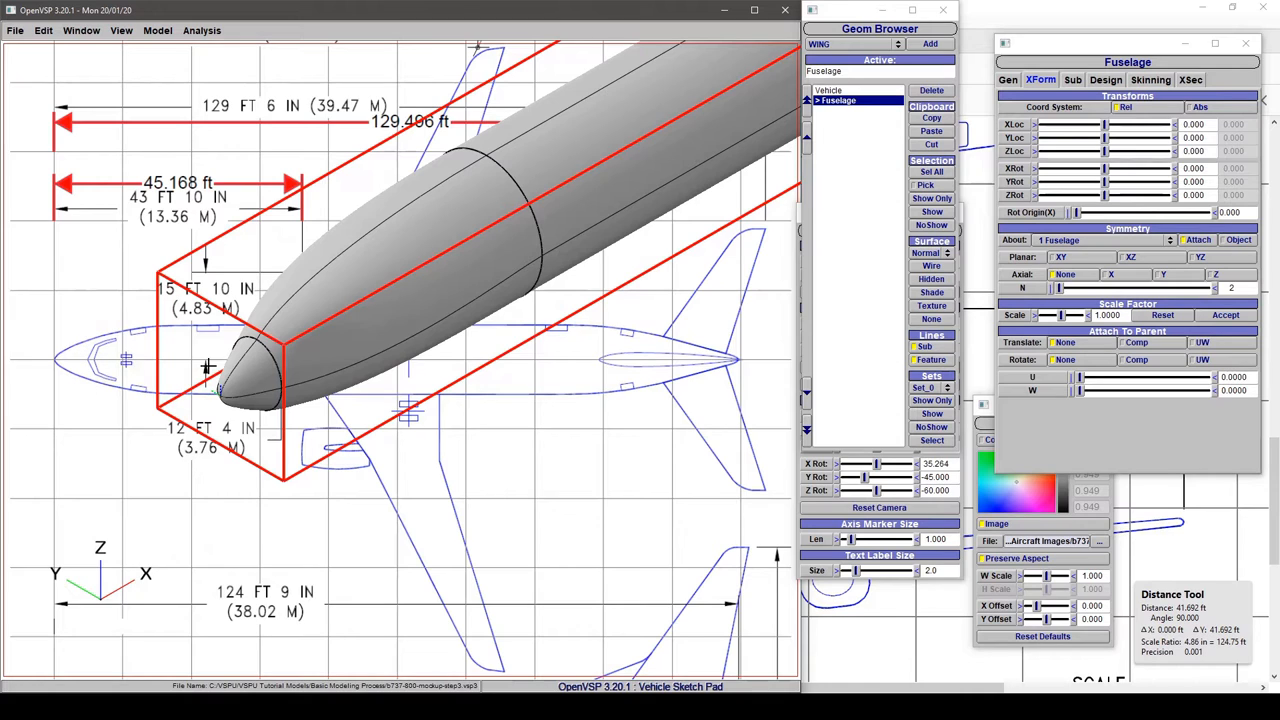
mouse_move(278, 304)
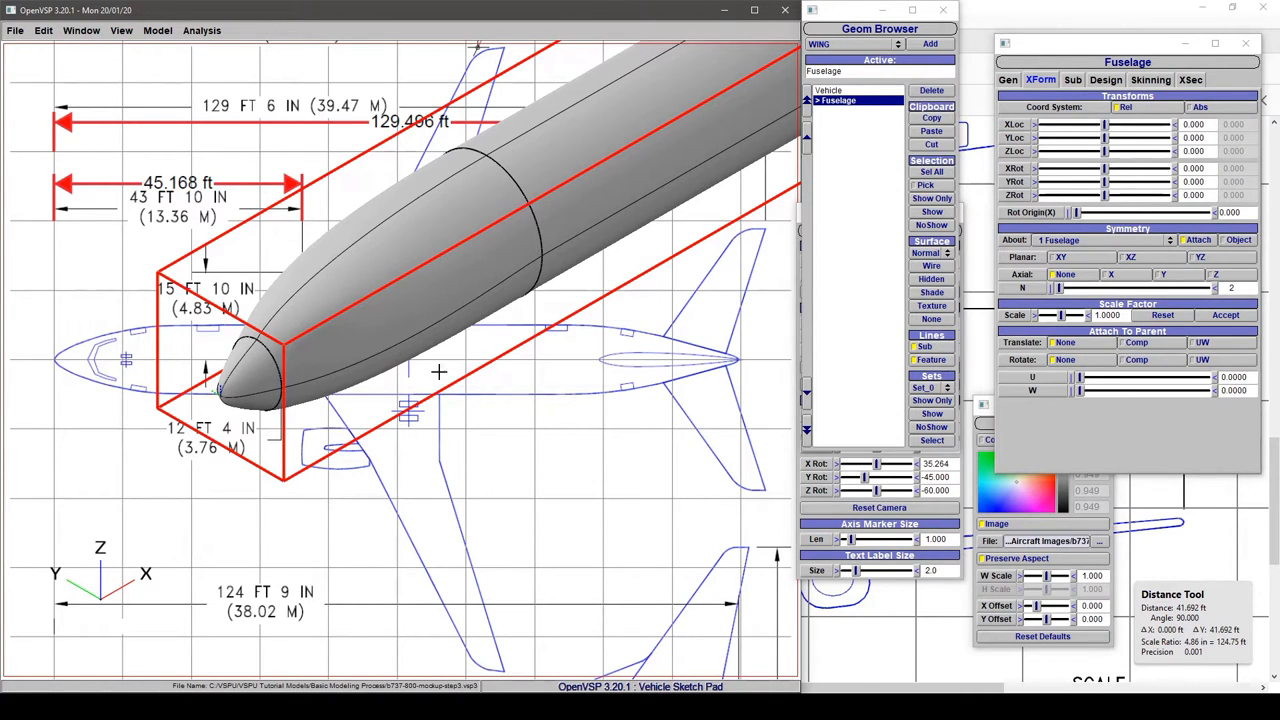
mouse_move(248, 350)
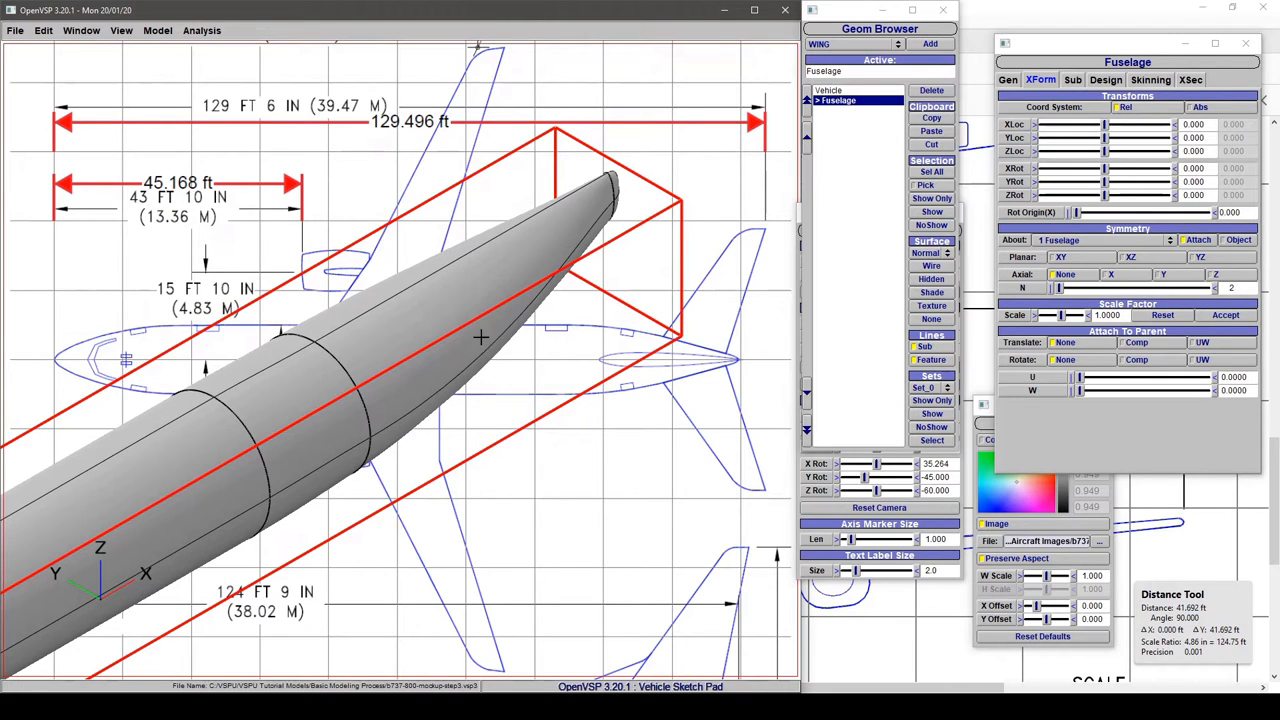
mouse_move(610, 210)
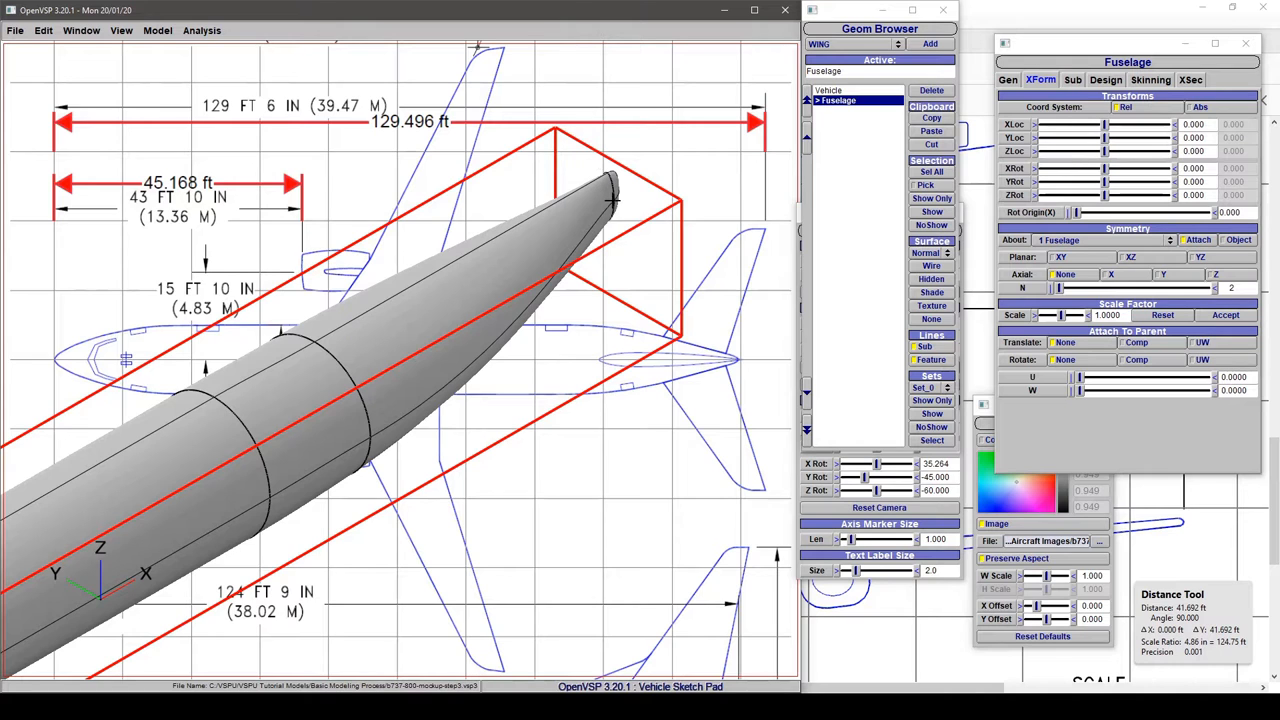
mouse_move(728, 384)
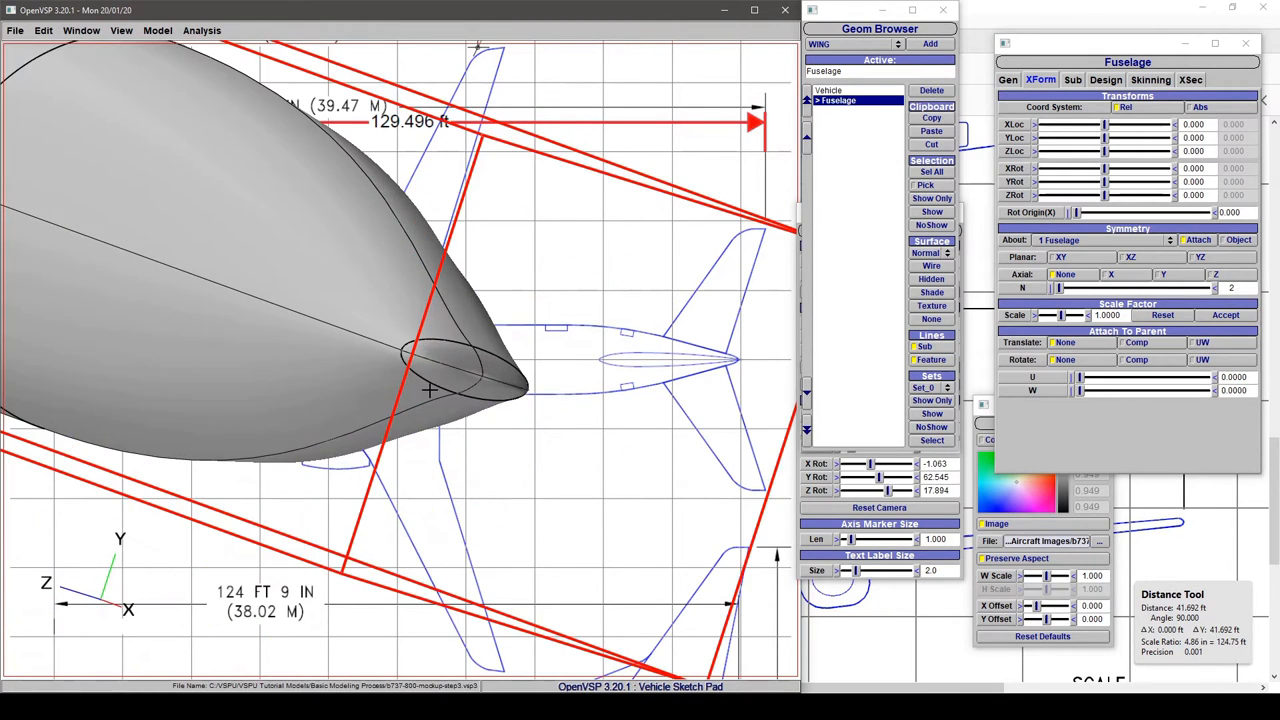
- Orbit the view around the fuselage before switching to a top-down view
left_click_drag(430, 390, 324, 284)
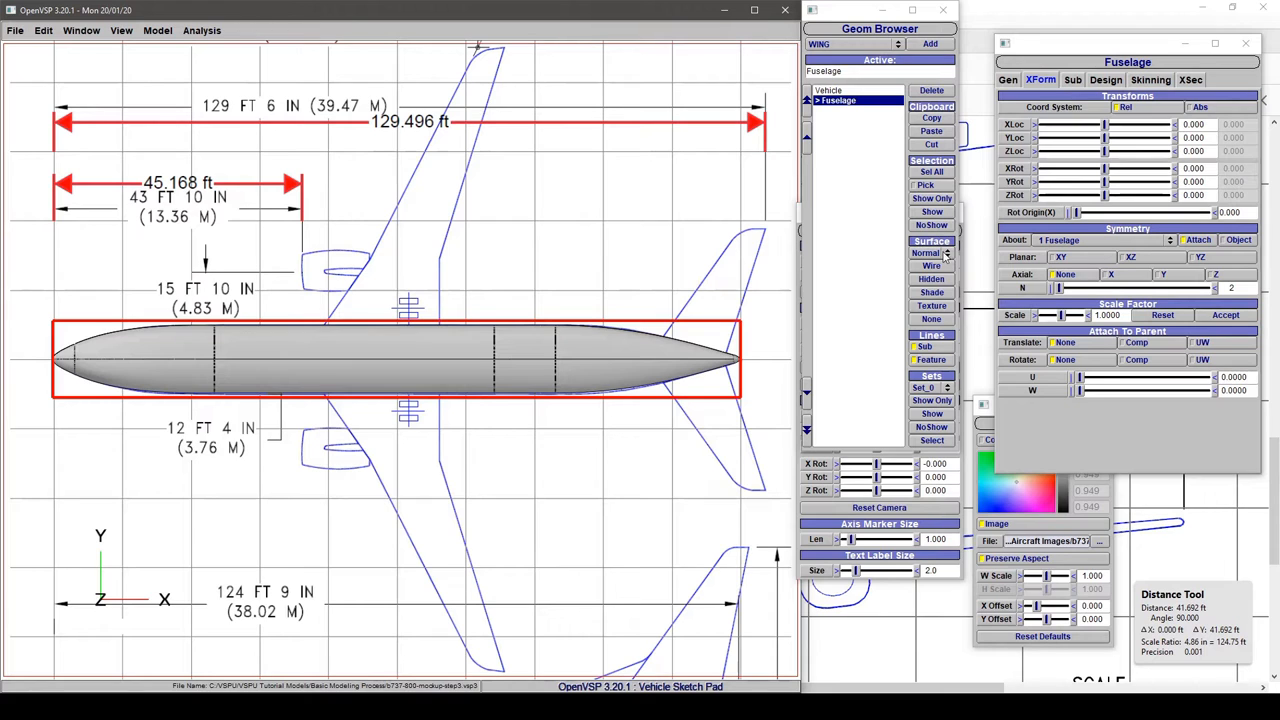
- Set the fuselage display to Wire, try Hidden, then back to wireframe
left_click(932, 264)
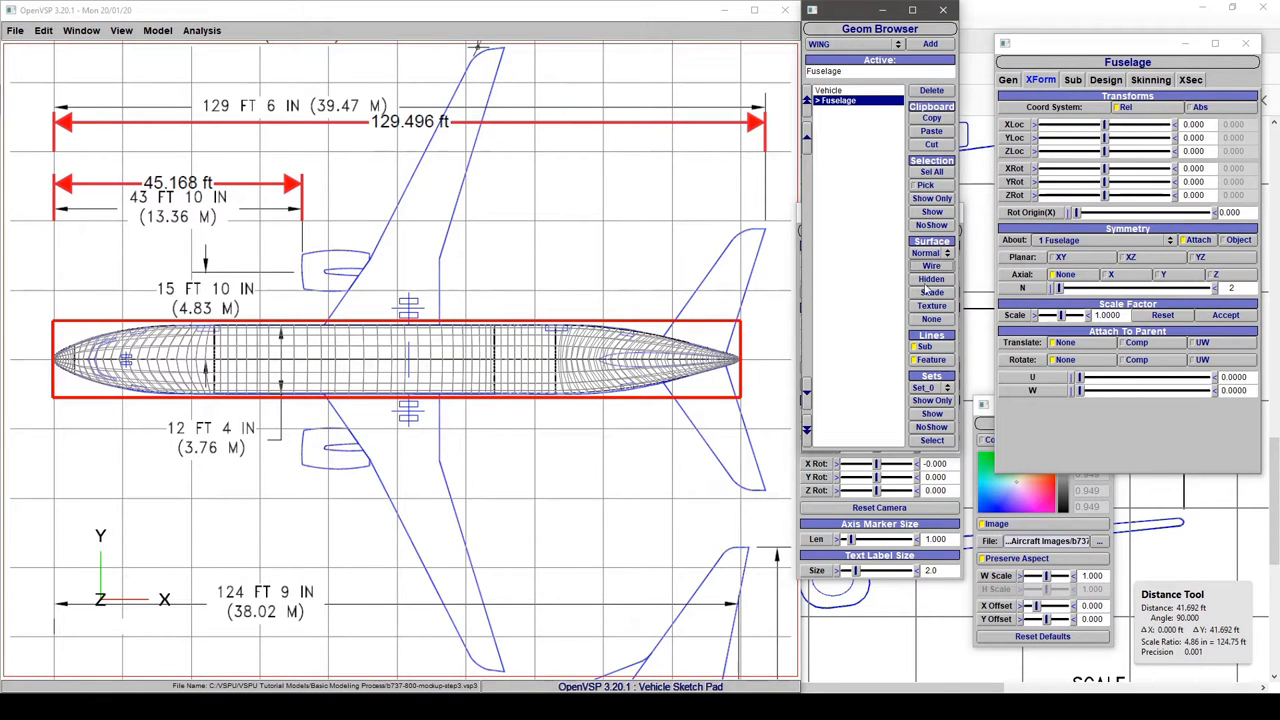
left_click(932, 318)
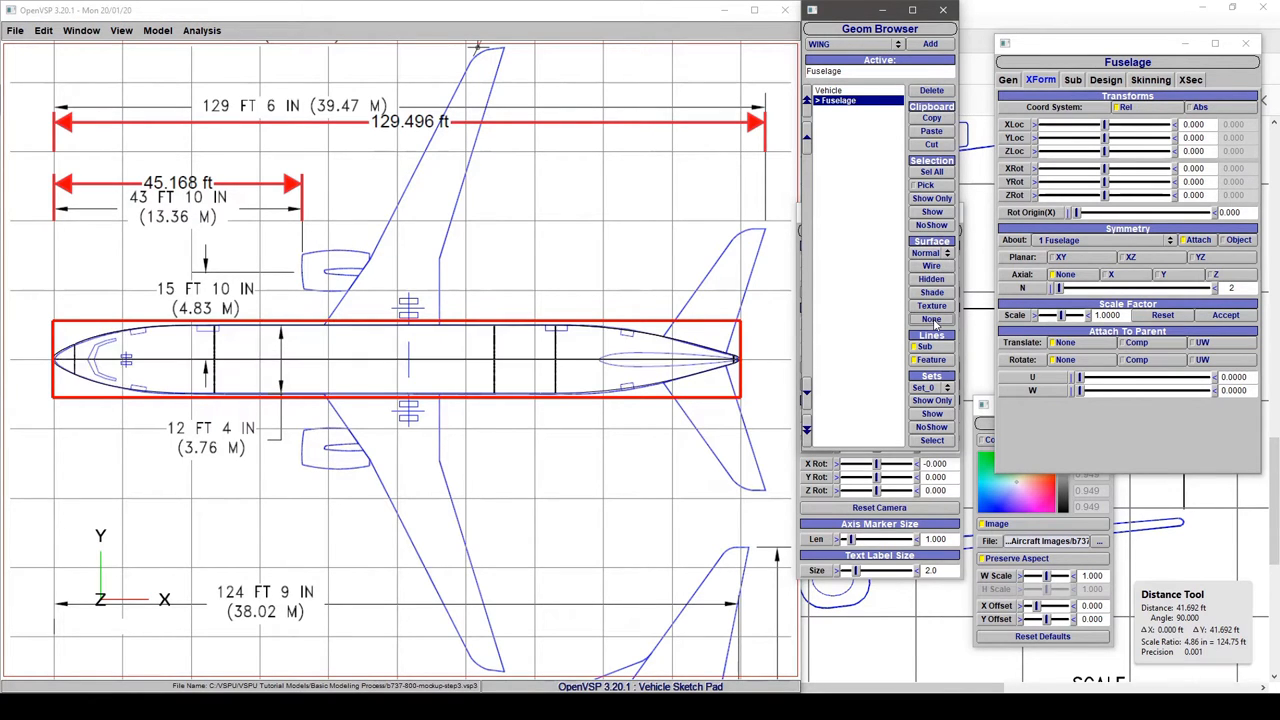
left_click(932, 266)
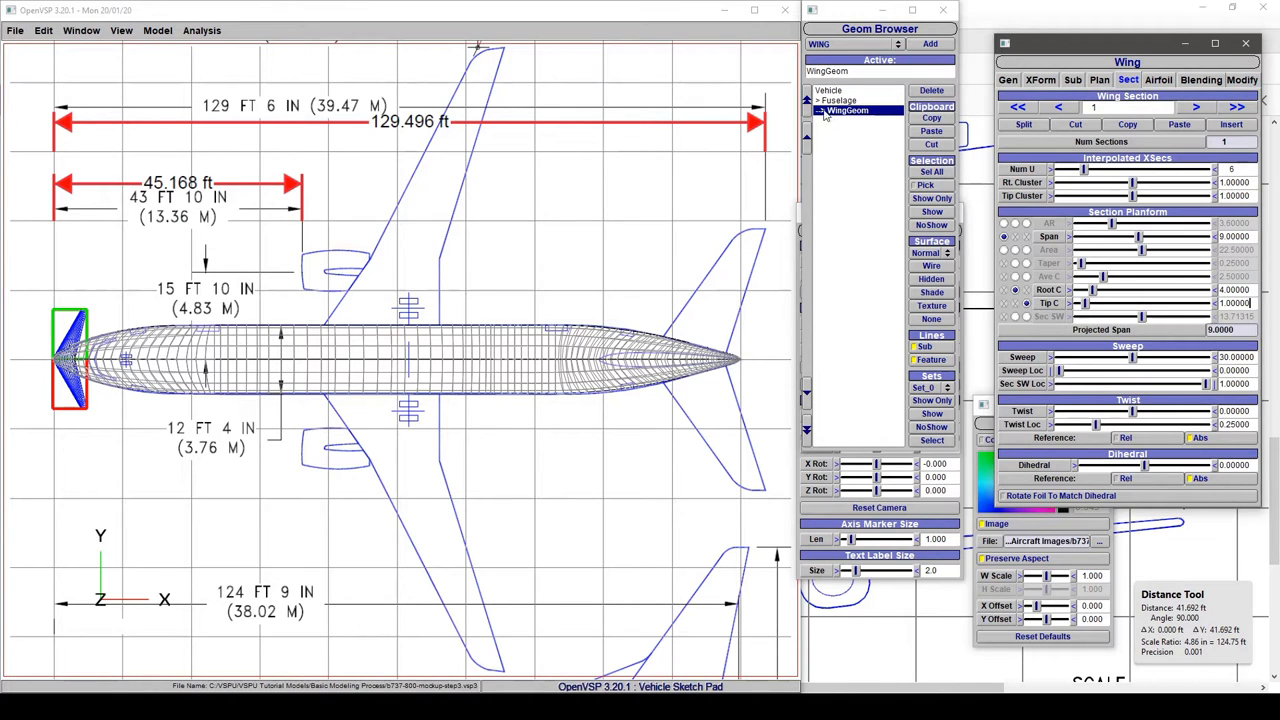
- Add a Wing geom and compare its XForm position with the fuselage's in the Geom Browser
left_click(846, 110)
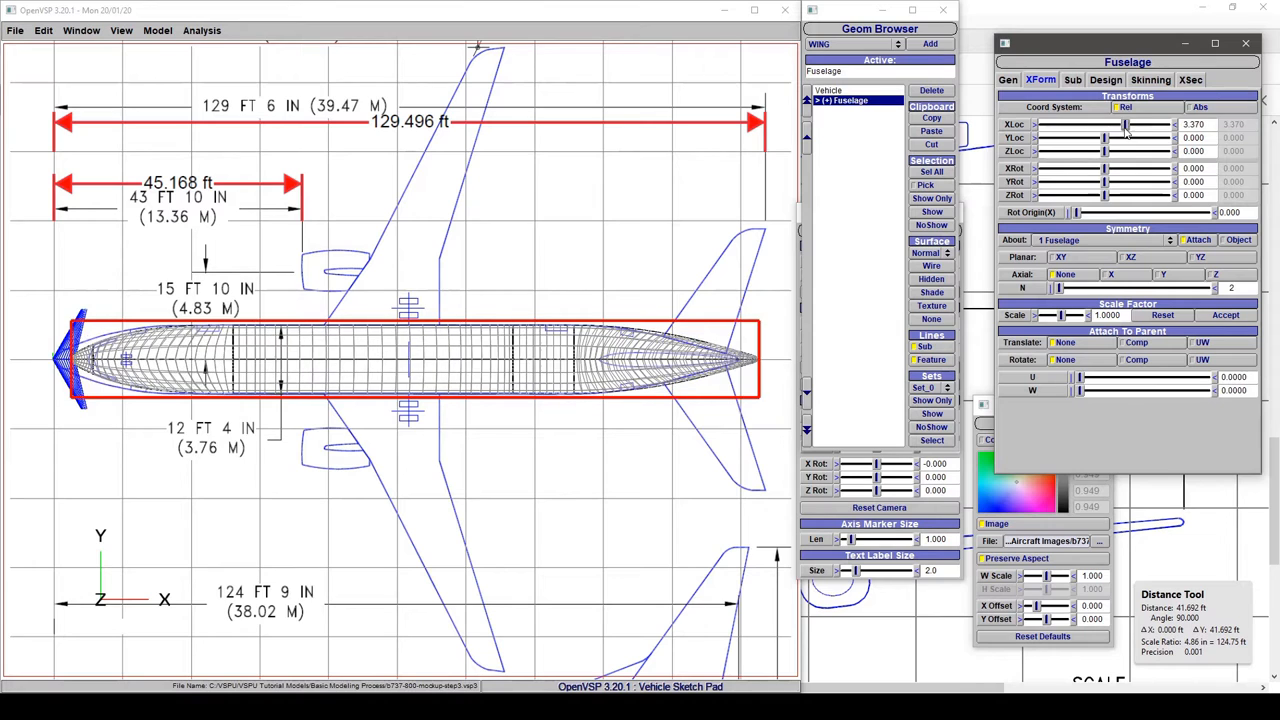
left_click_drag(1124, 124, 1100, 124)
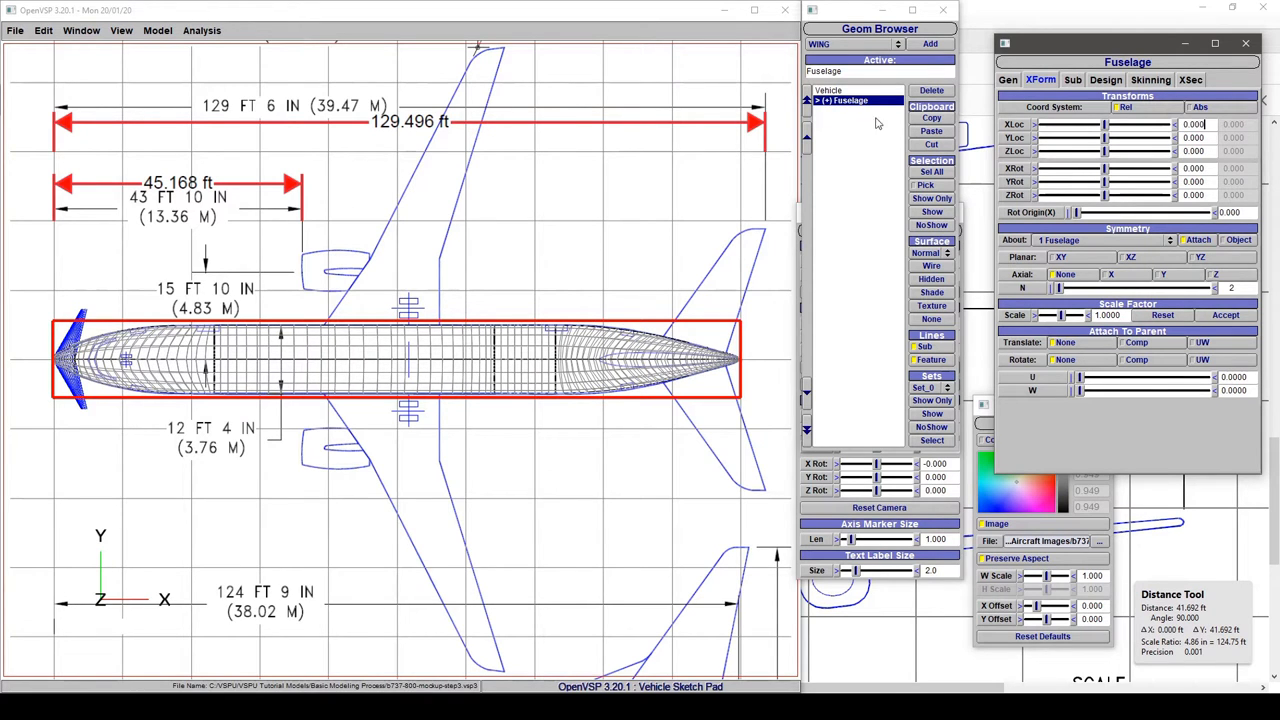
left_click(854, 110)
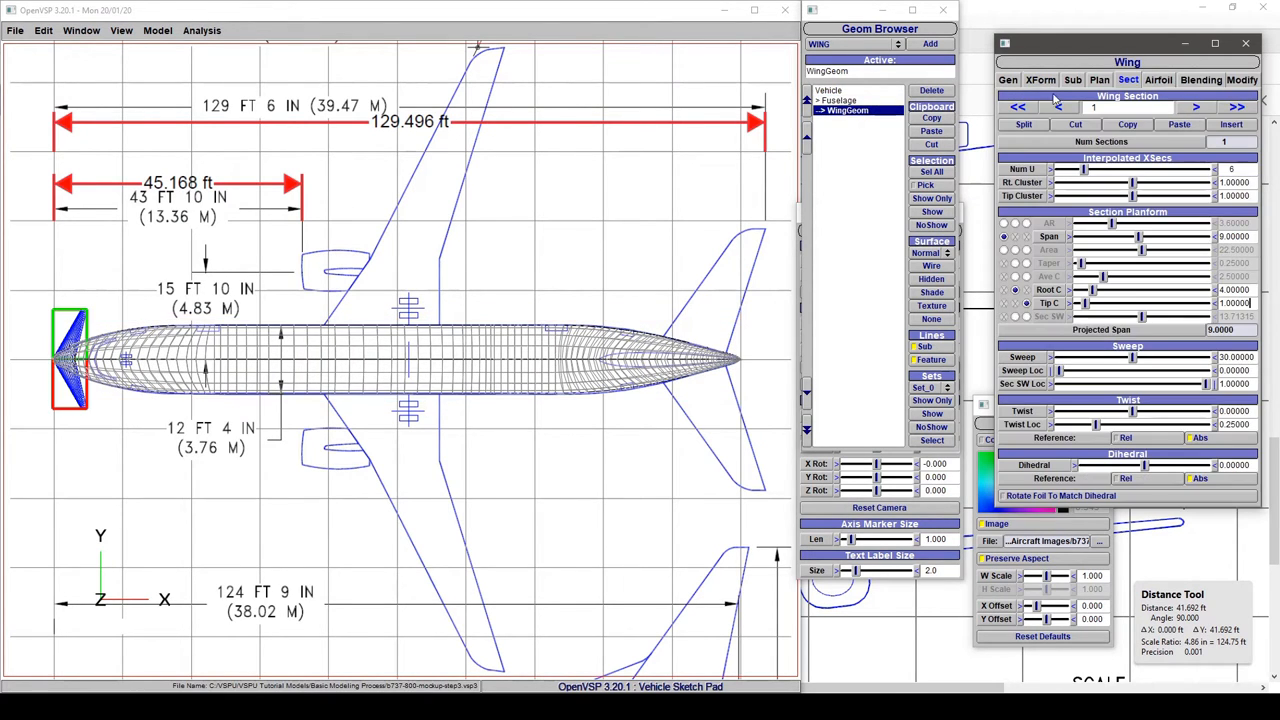
left_click(1044, 80)
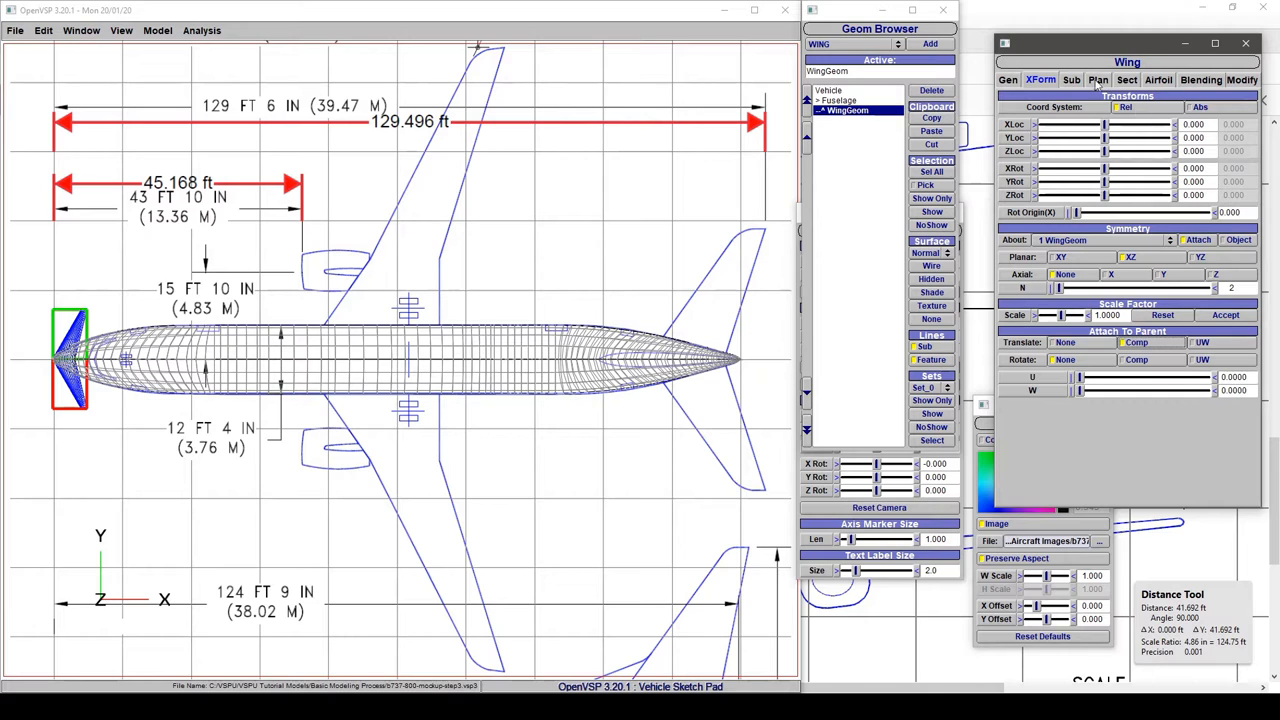
left_click(842, 100)
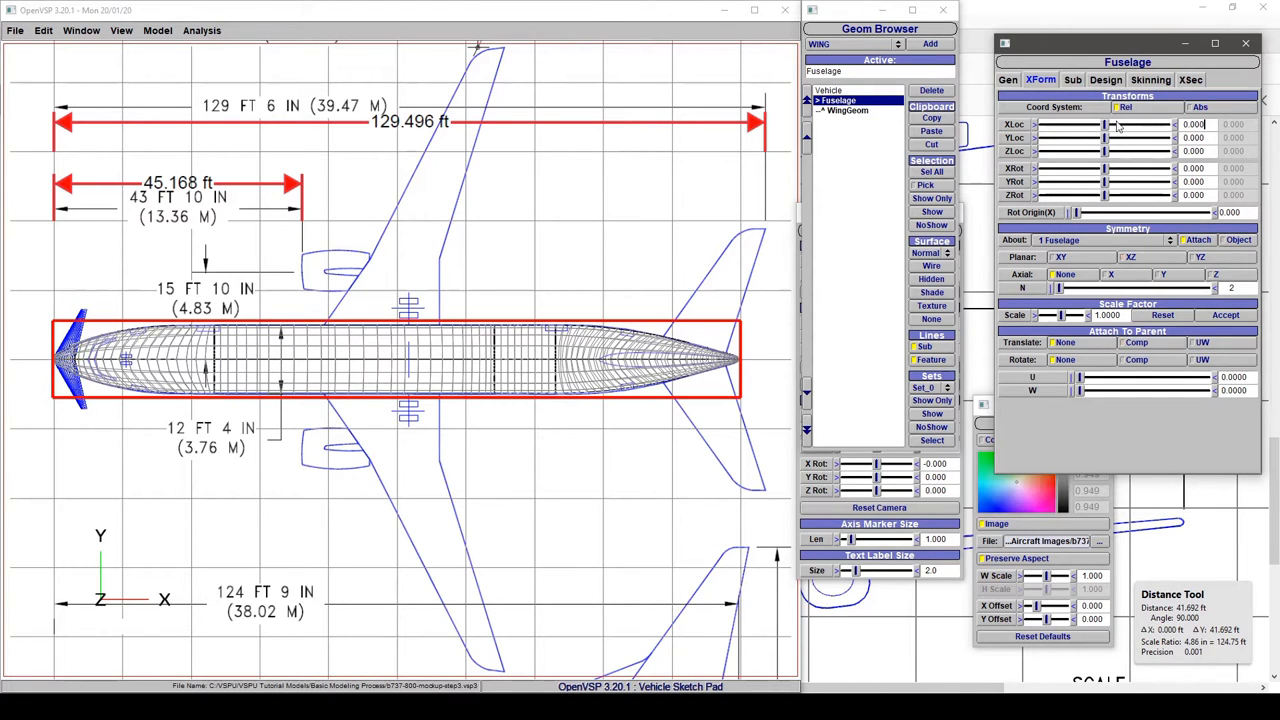
left_click_drag(1104, 124, 1112, 124)
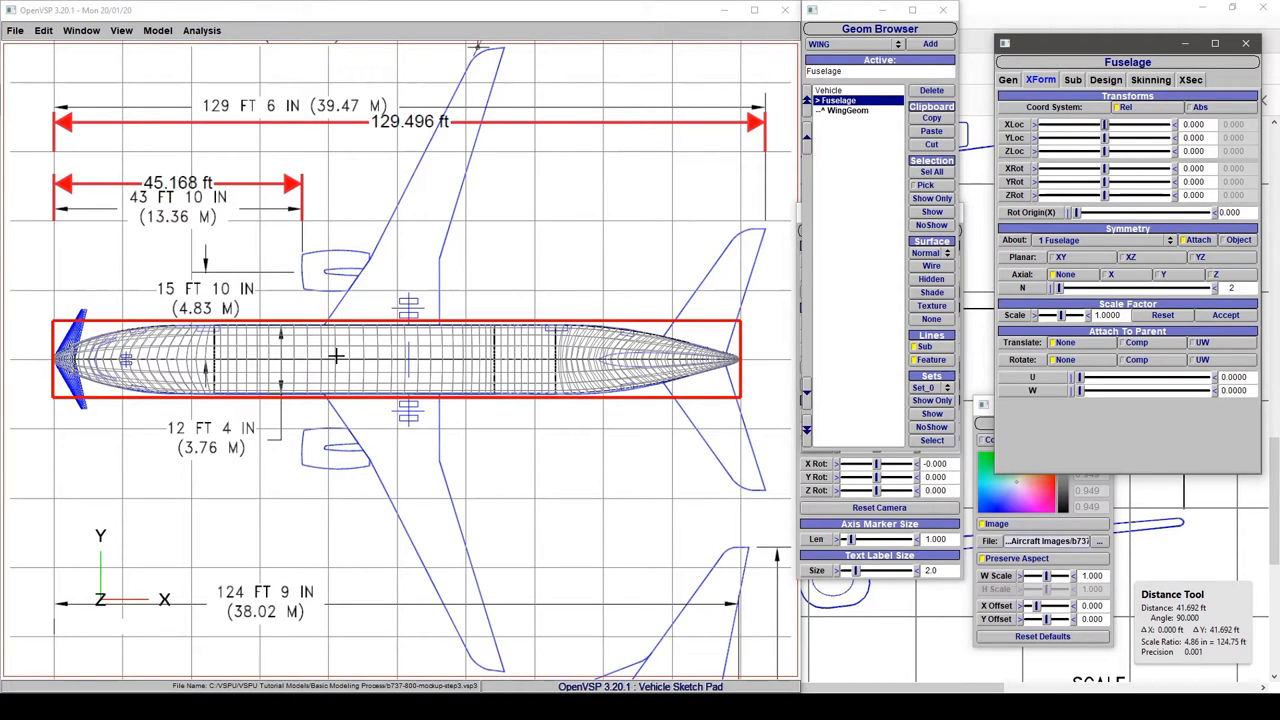
left_click(848, 110)
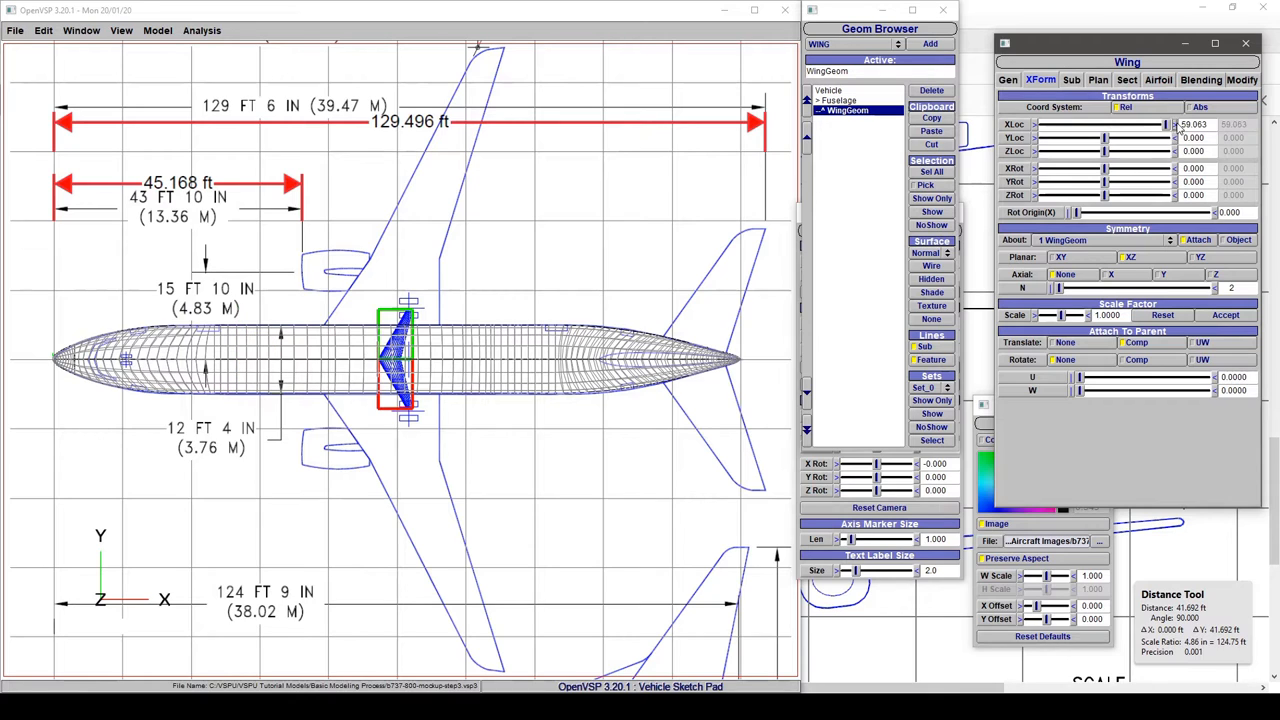
- Slide the wing's XLoc rearward along the fuselage toward the 45 ft root position
left_click_drag(1150, 124, 1148, 124)
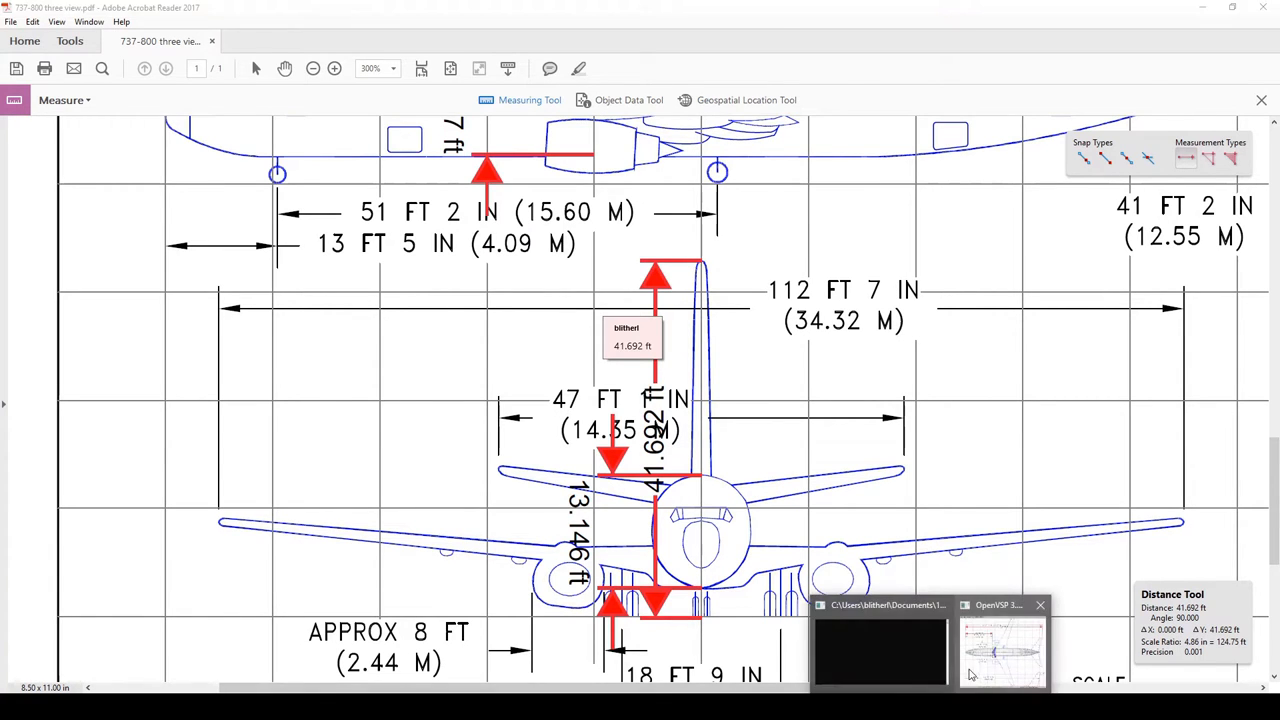
left_click(1004, 650)
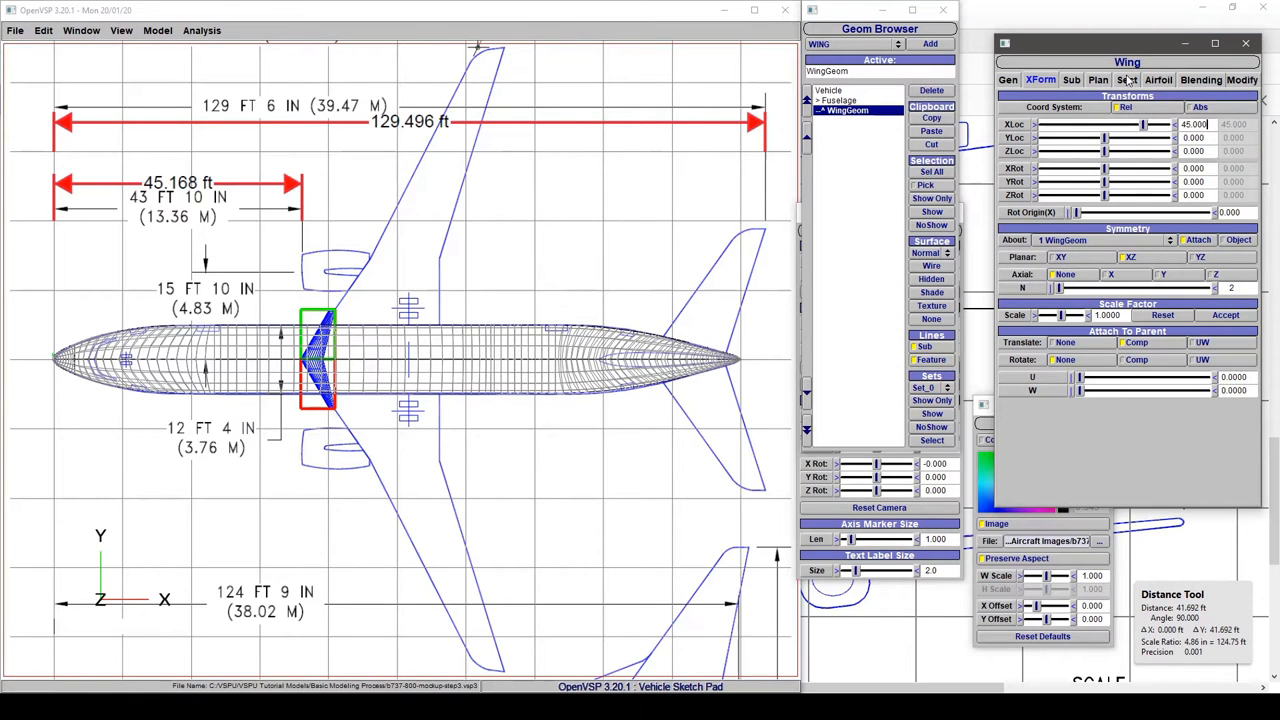
left_click(1124, 80)
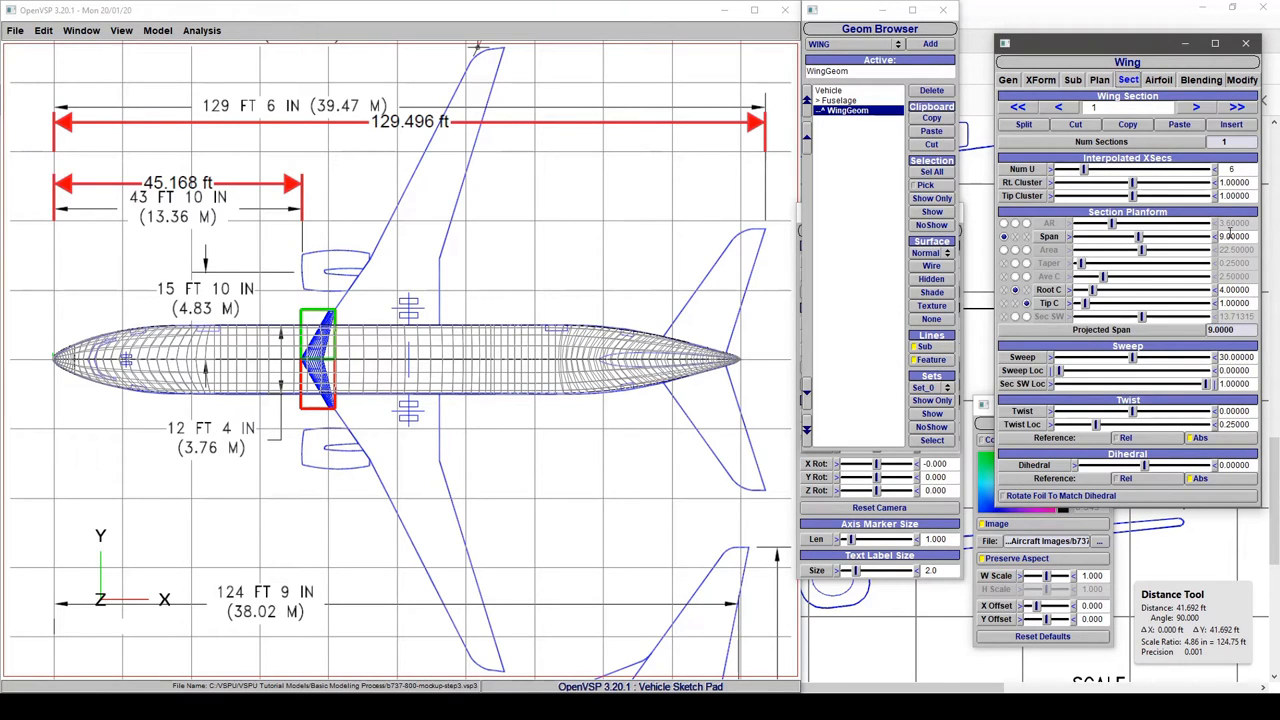
left_click(1100, 80)
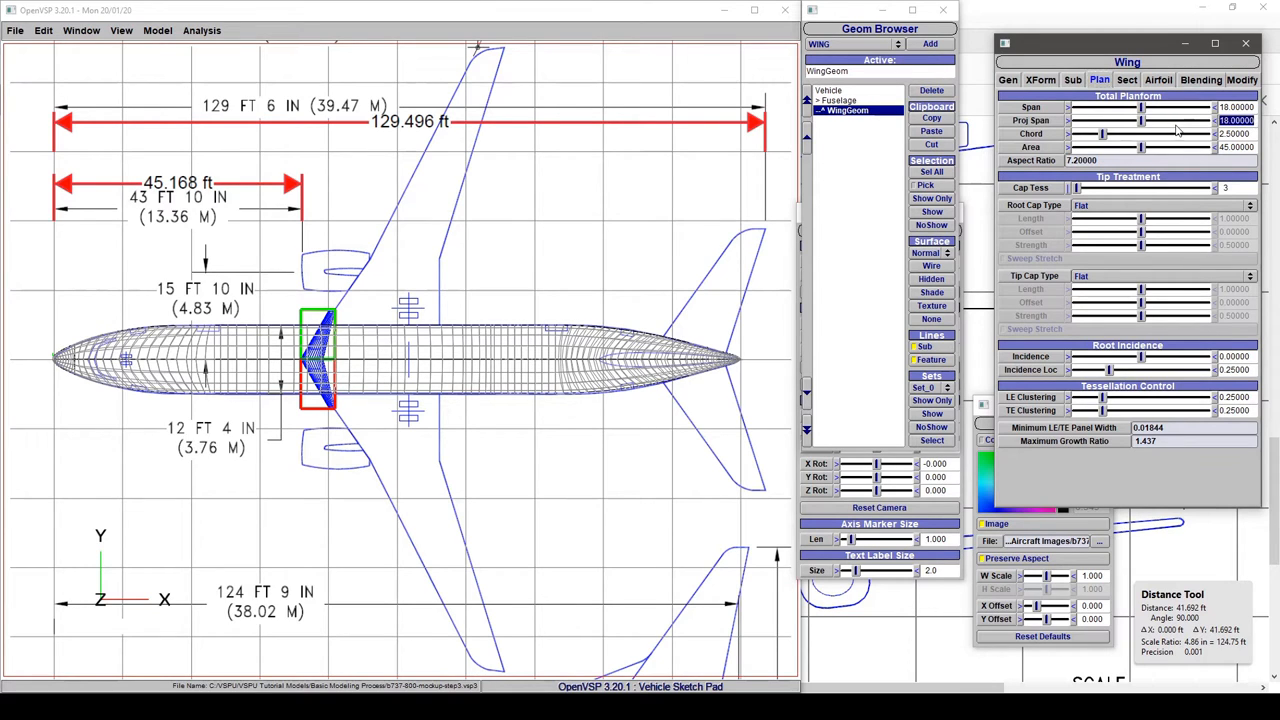
type("112+7")
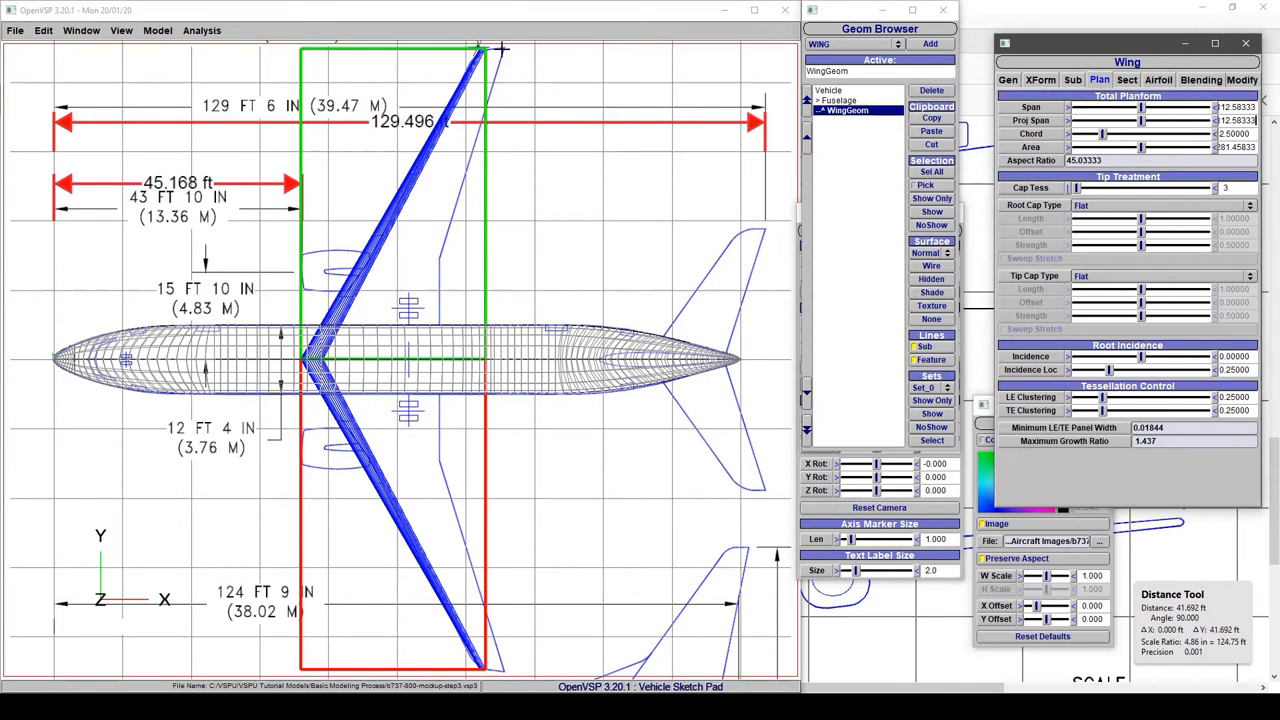
mouse_move(476, 48)
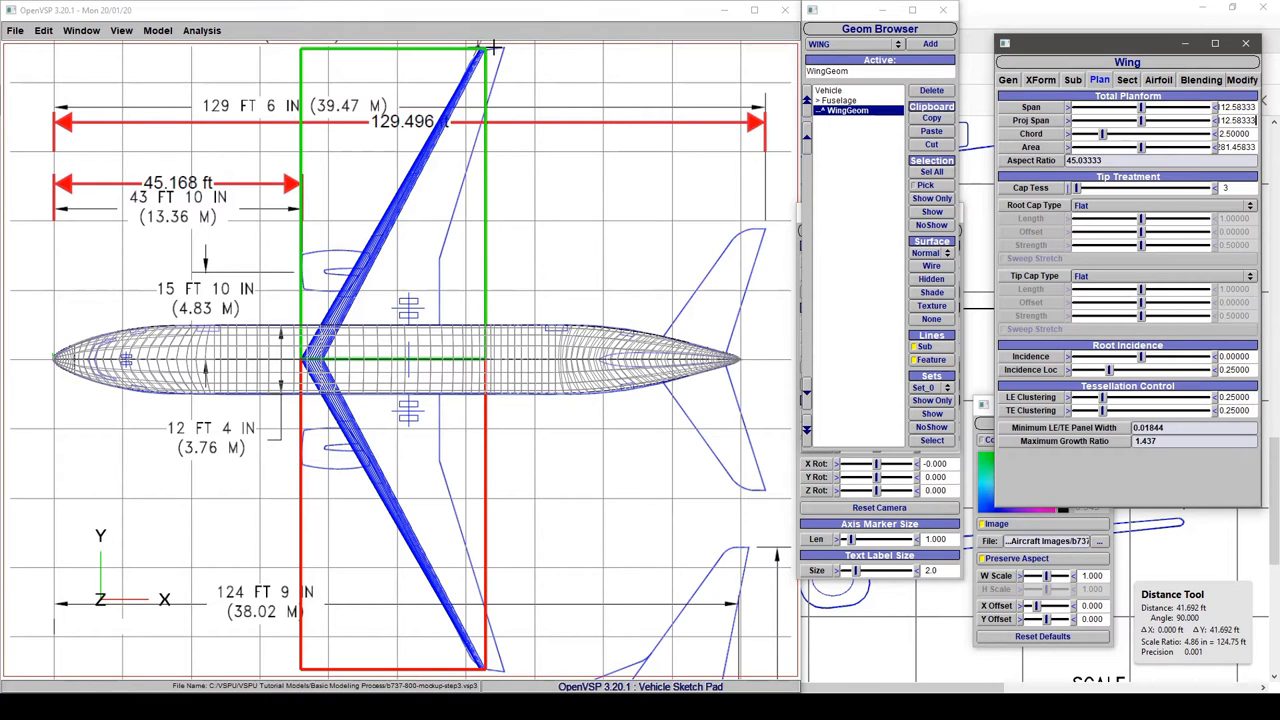
mouse_move(504, 46)
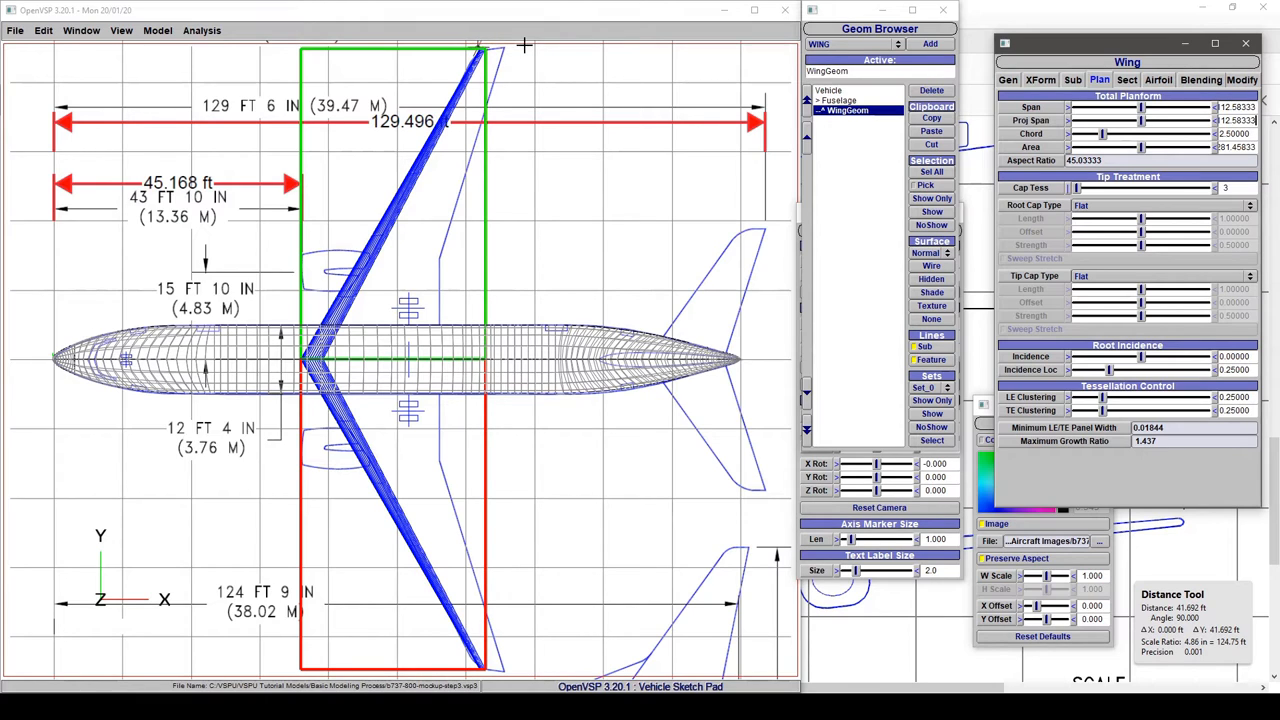
mouse_move(404, 278)
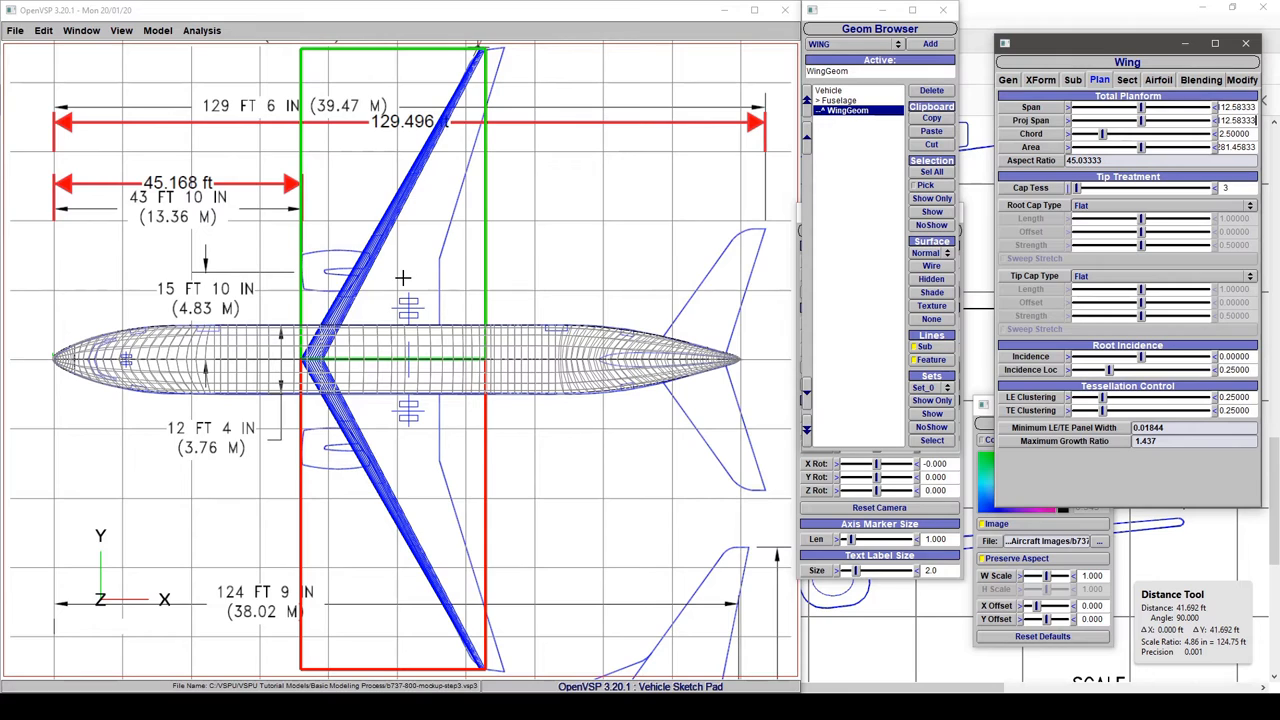
mouse_move(364, 348)
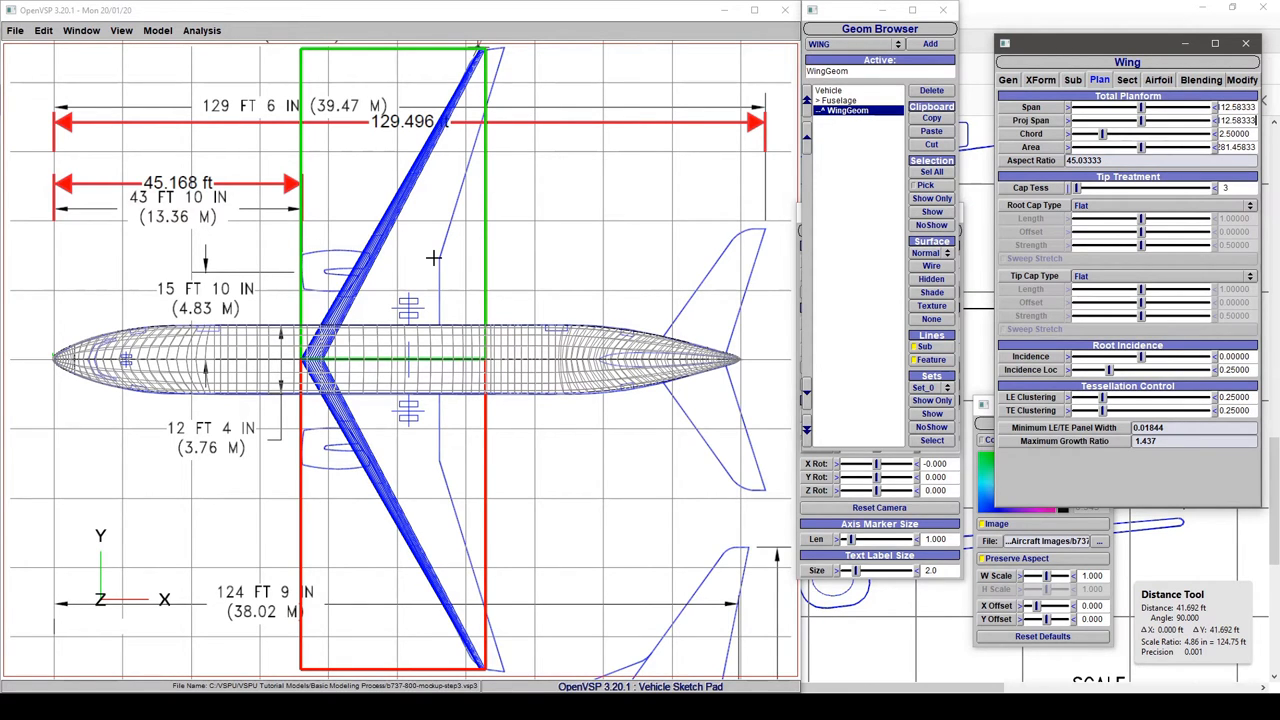
mouse_move(440, 262)
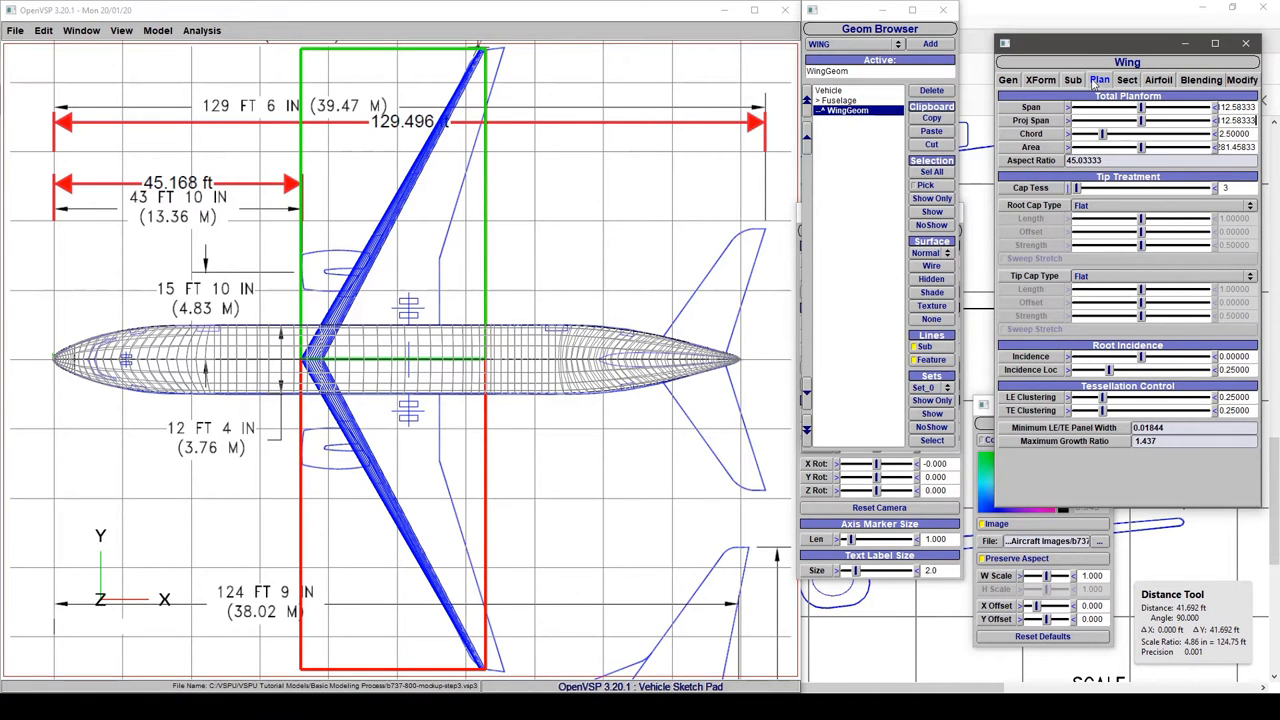
- Split the wing into two sections and give the inner one root chord 25 with adjusted sweep
left_click(1124, 80)
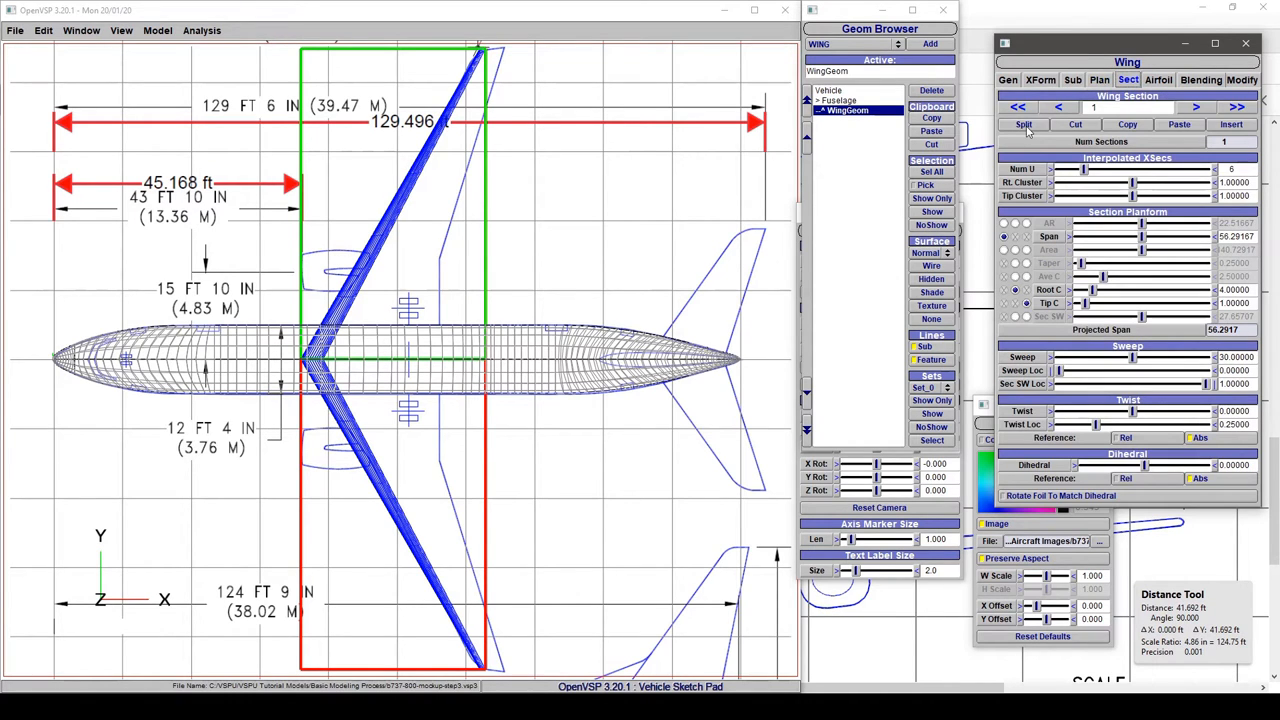
left_click(1026, 124)
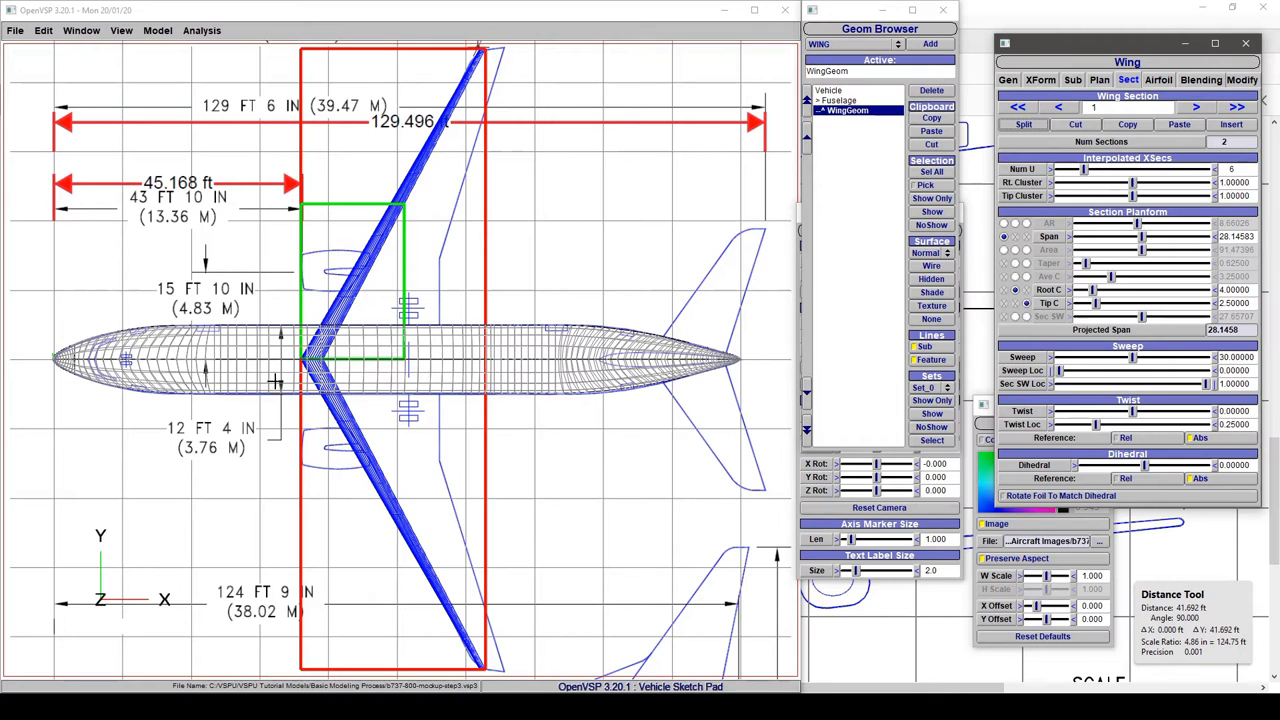
mouse_move(364, 344)
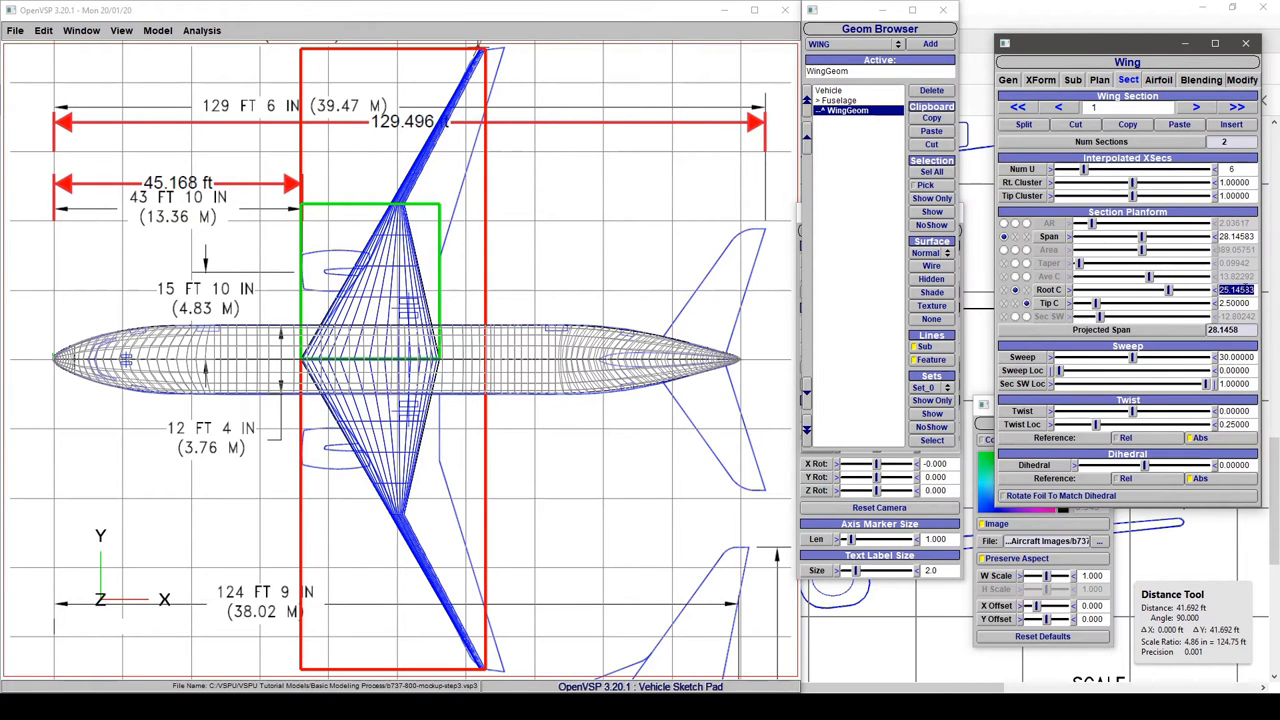
type("25.00000")
left_click(1236, 236)
type("18.00000")
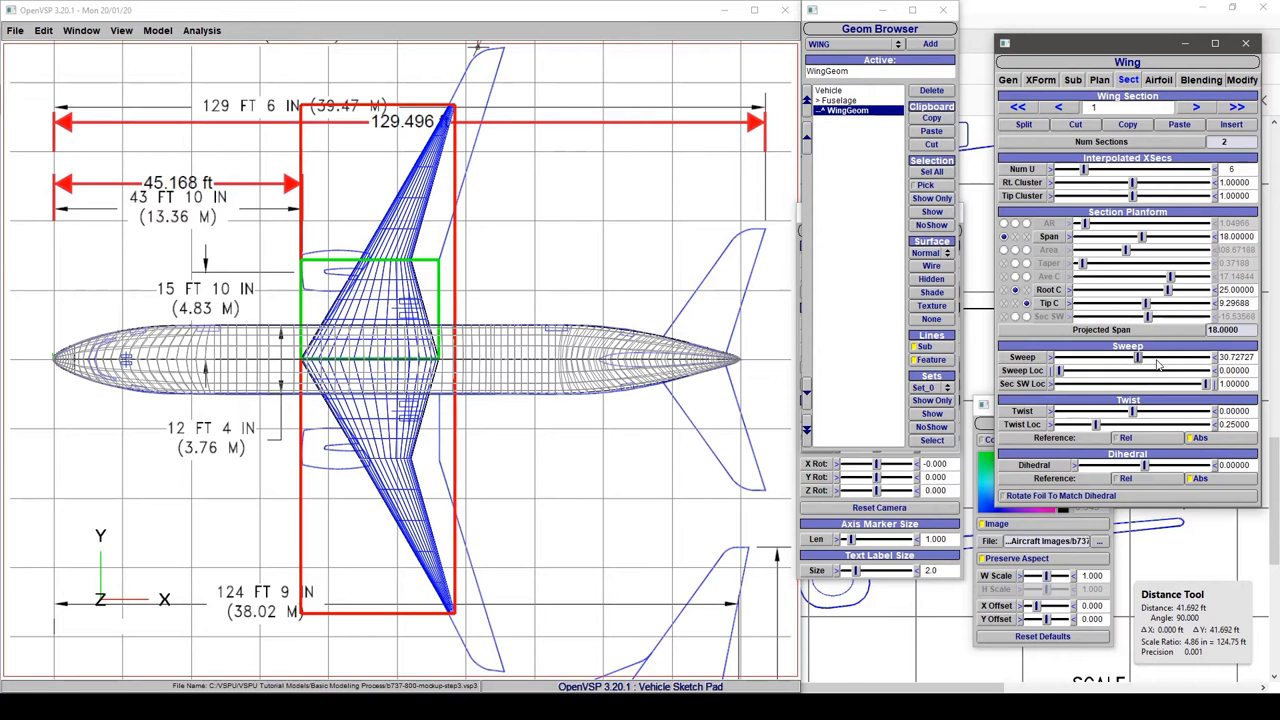
left_click_drag(1128, 356, 1178, 356)
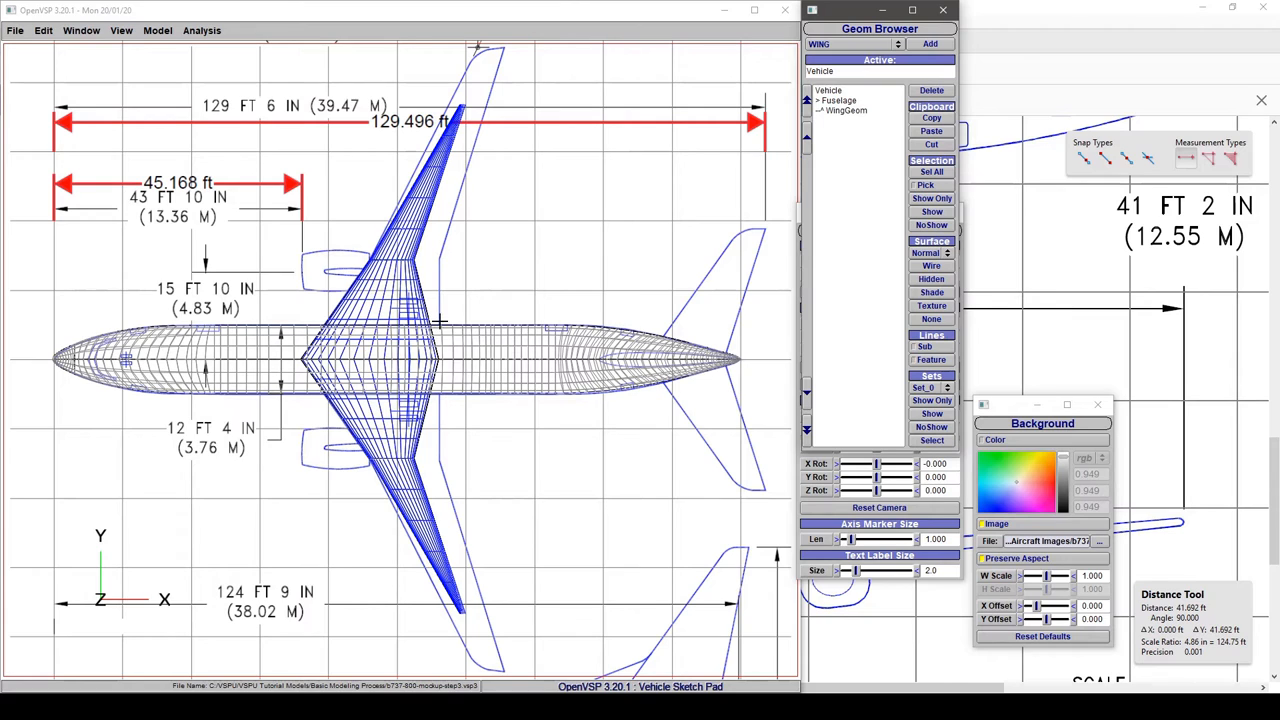
mouse_move(442, 256)
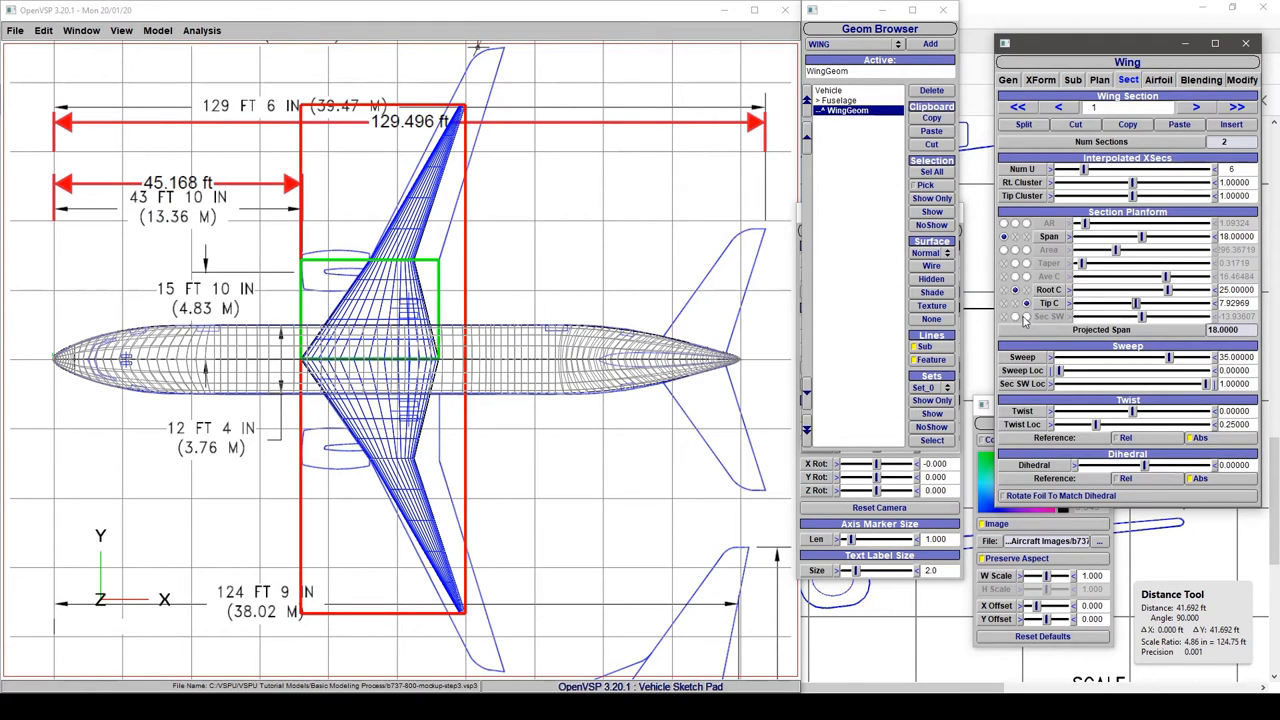
- Make Sec SW the inner section's driver and set its trailing-edge sweep to 0
left_click(1012, 316)
type("0.00000")
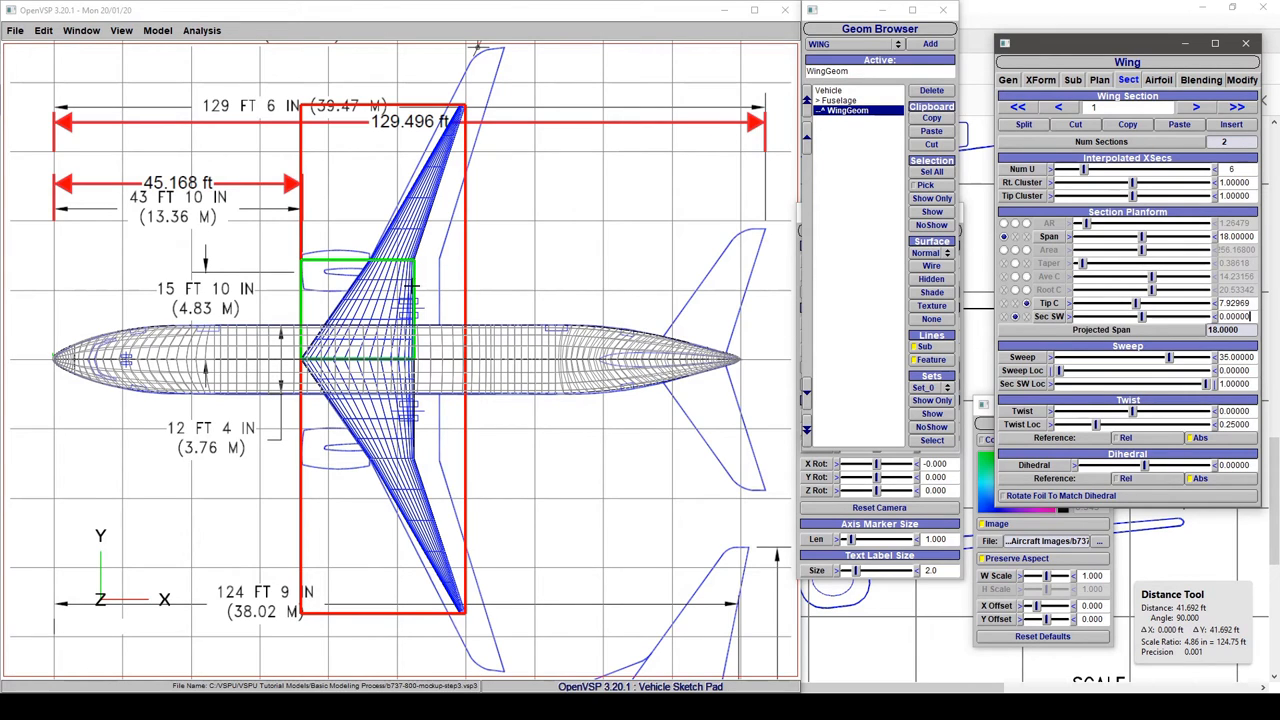
mouse_move(872, 324)
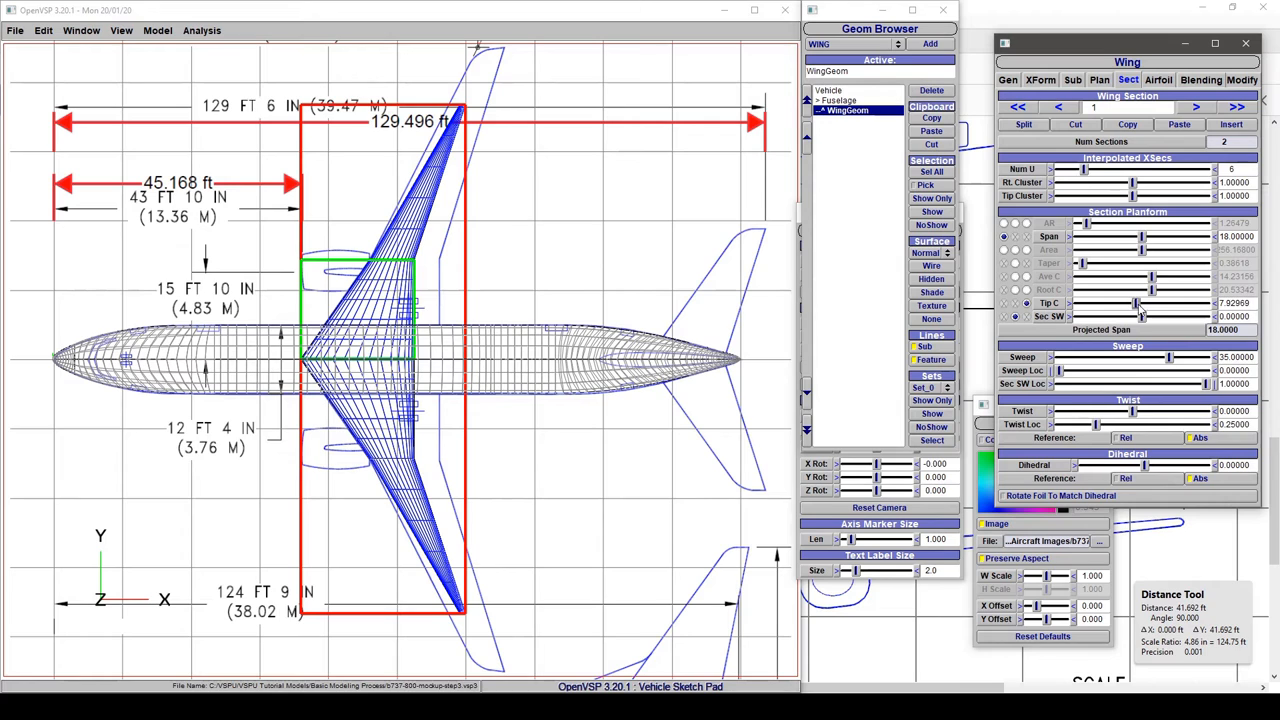
left_click_drag(1140, 304, 1170, 304)
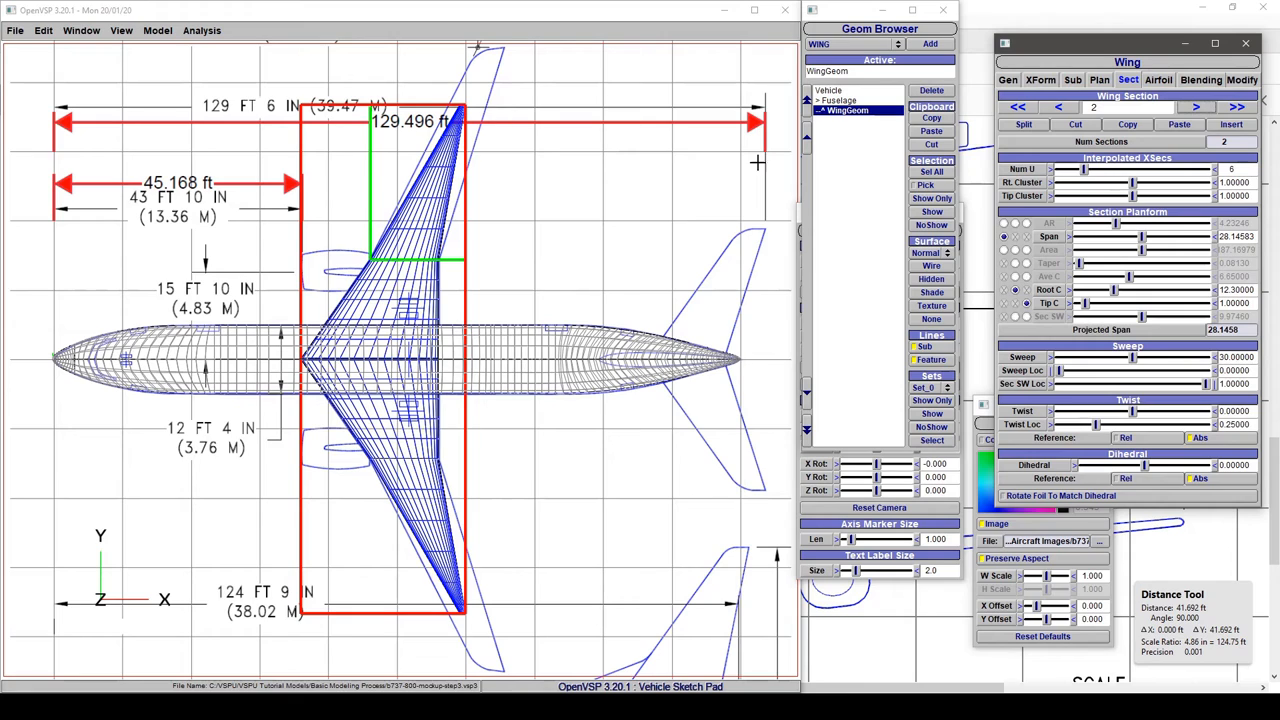
mouse_move(1192, 236)
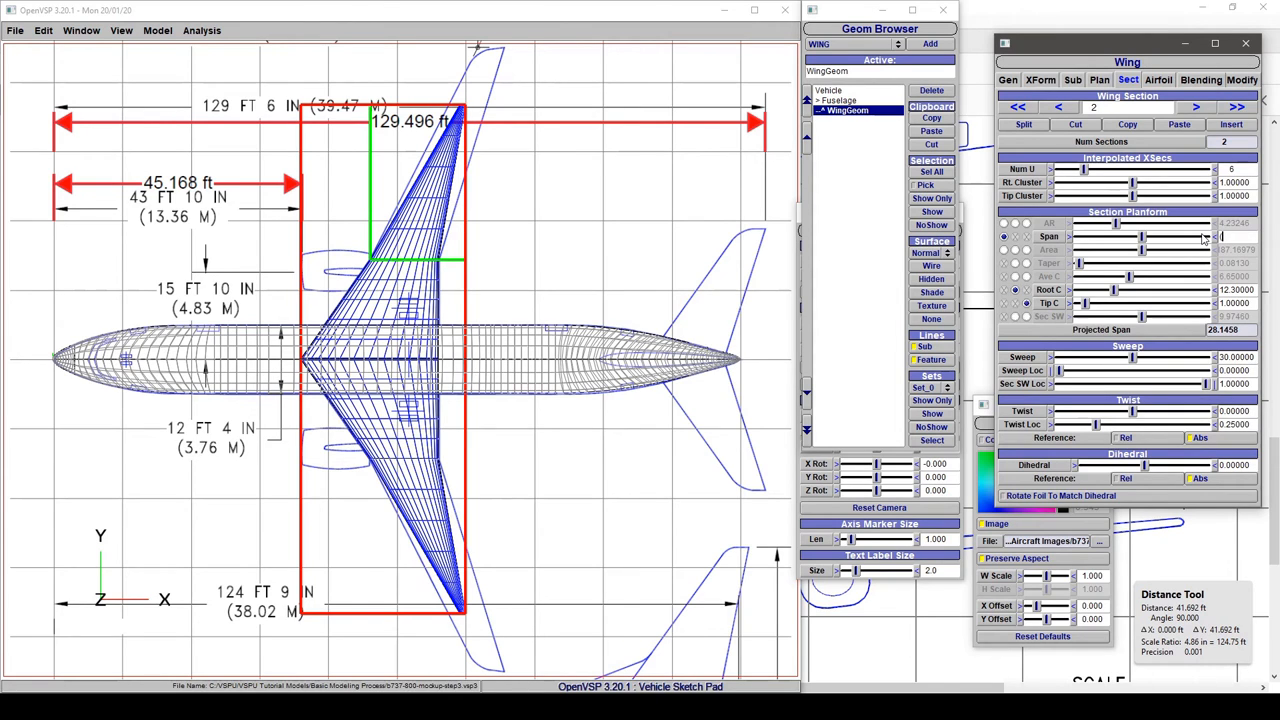
- Enter the outer section's new span as 112÷7 and review the Plan totals
type("(112÷7")
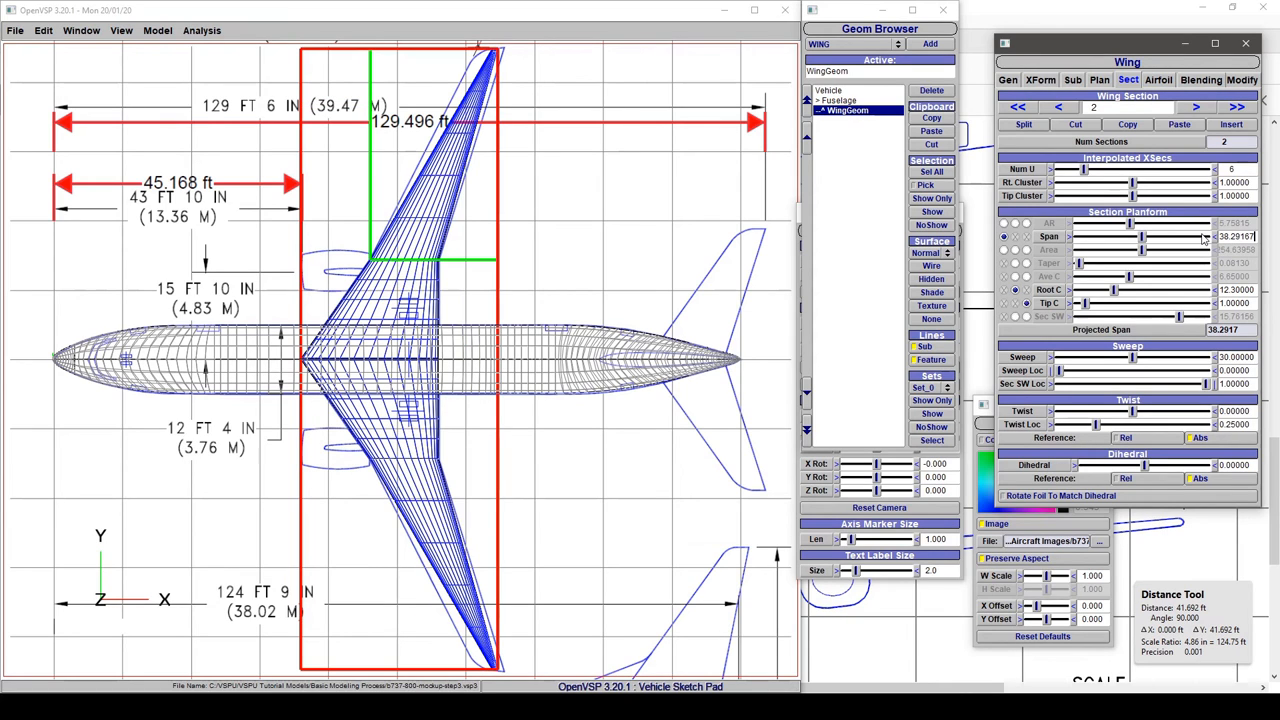
mouse_move(1274, 130)
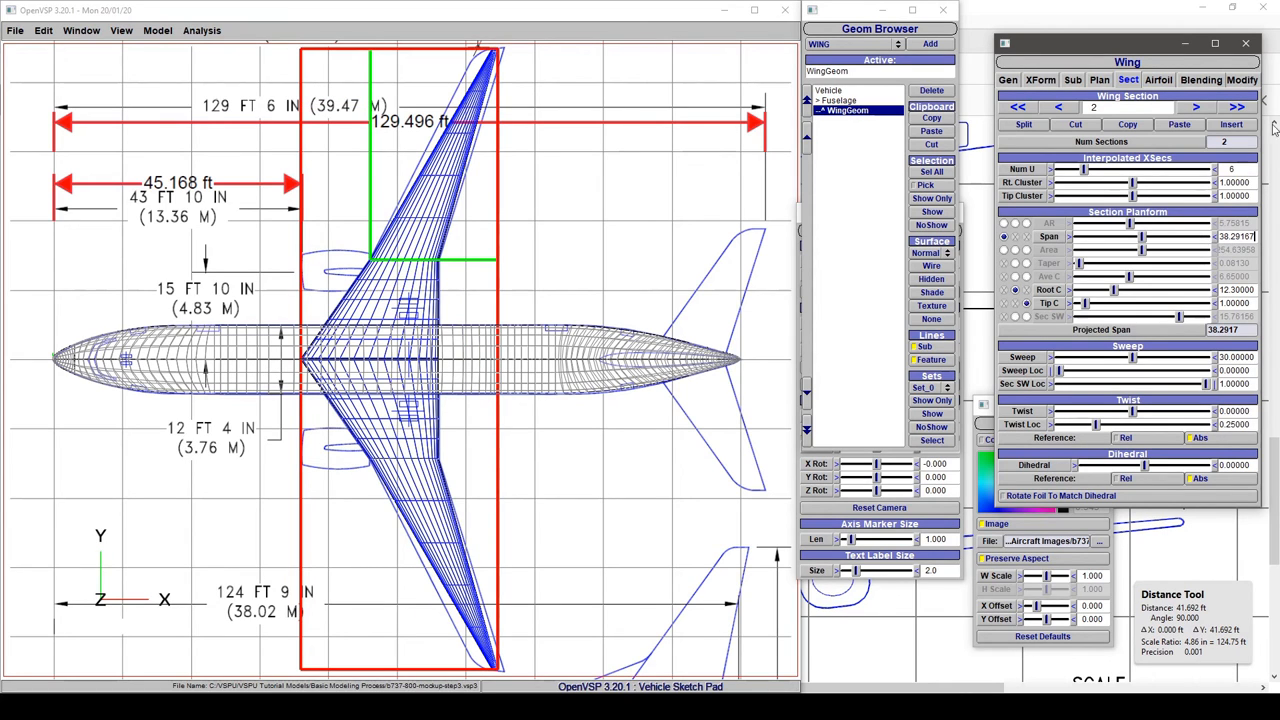
left_click(1116, 80)
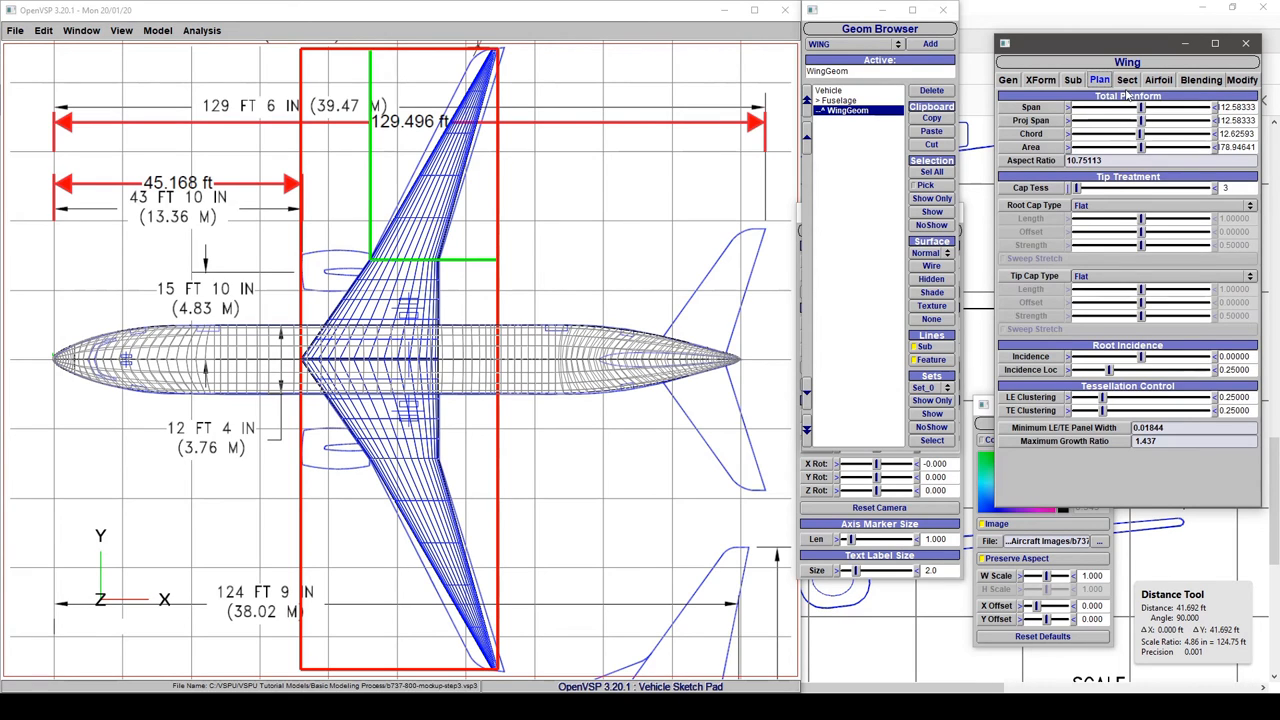
- Reduce the outer section's sweep to about 27 degrees and set tip chord 4.5
left_click(1124, 80)
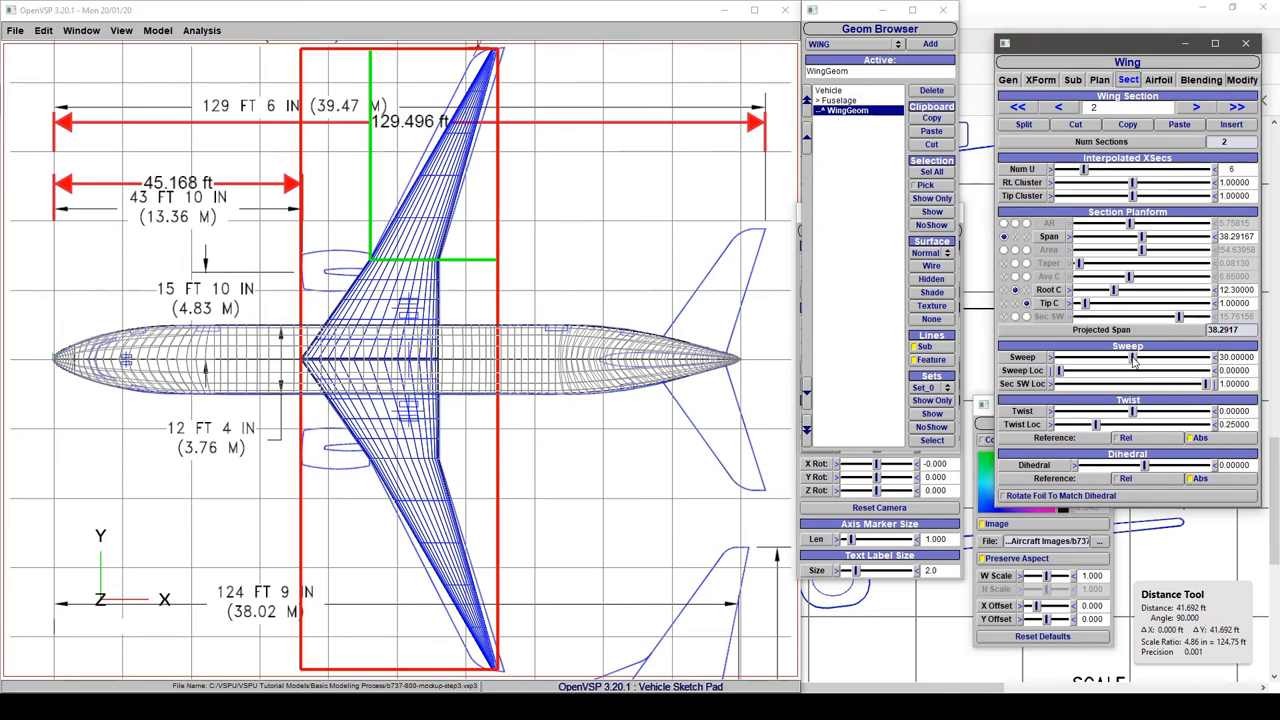
left_click_drag(1130, 356, 1116, 356)
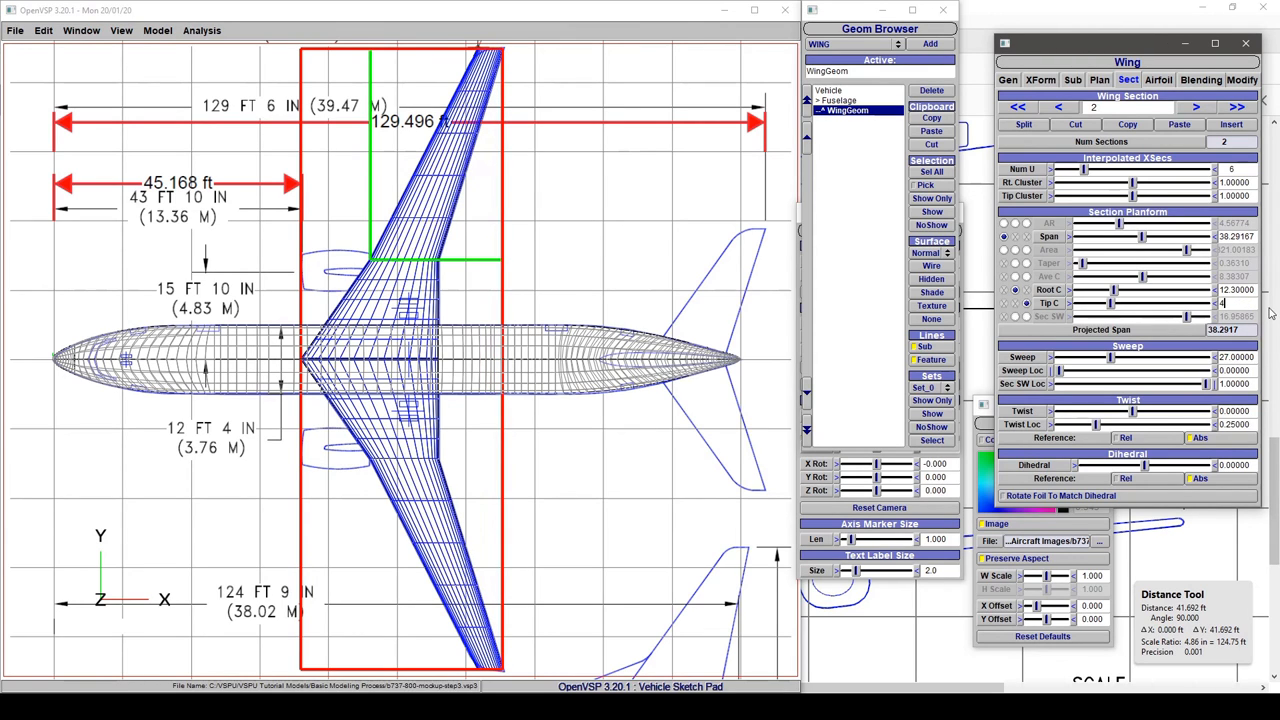
type("4.50000")
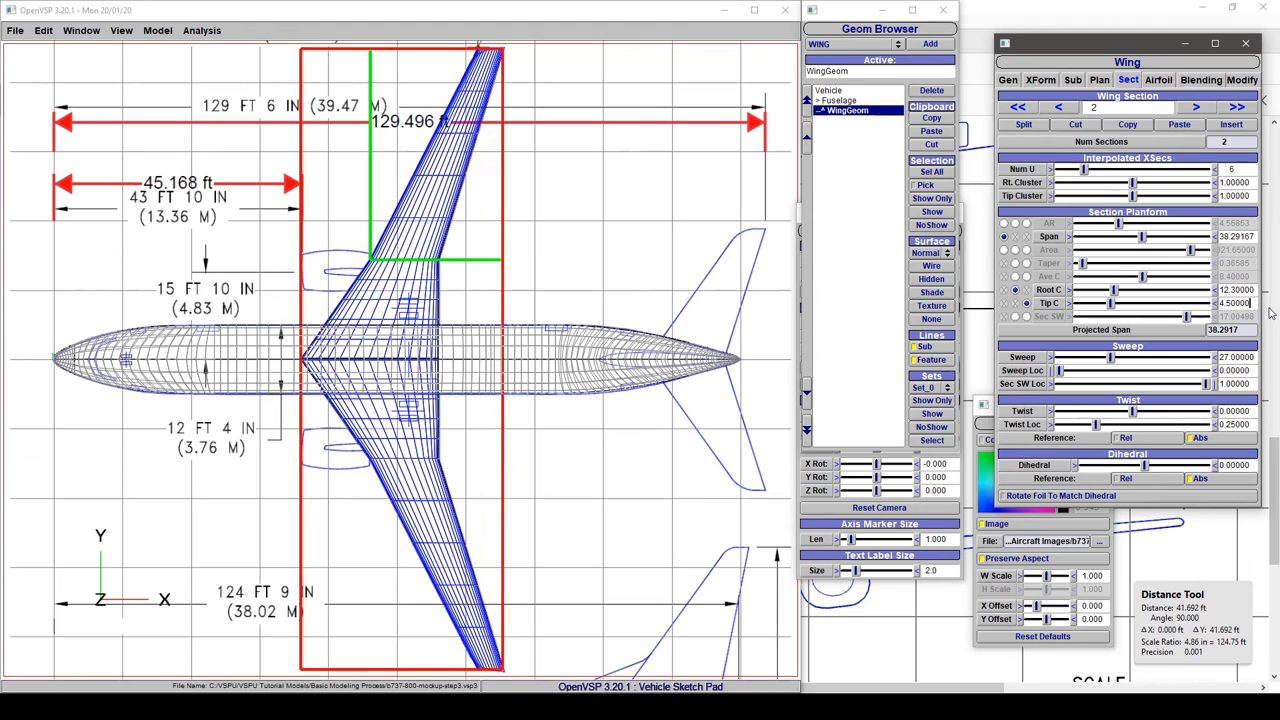